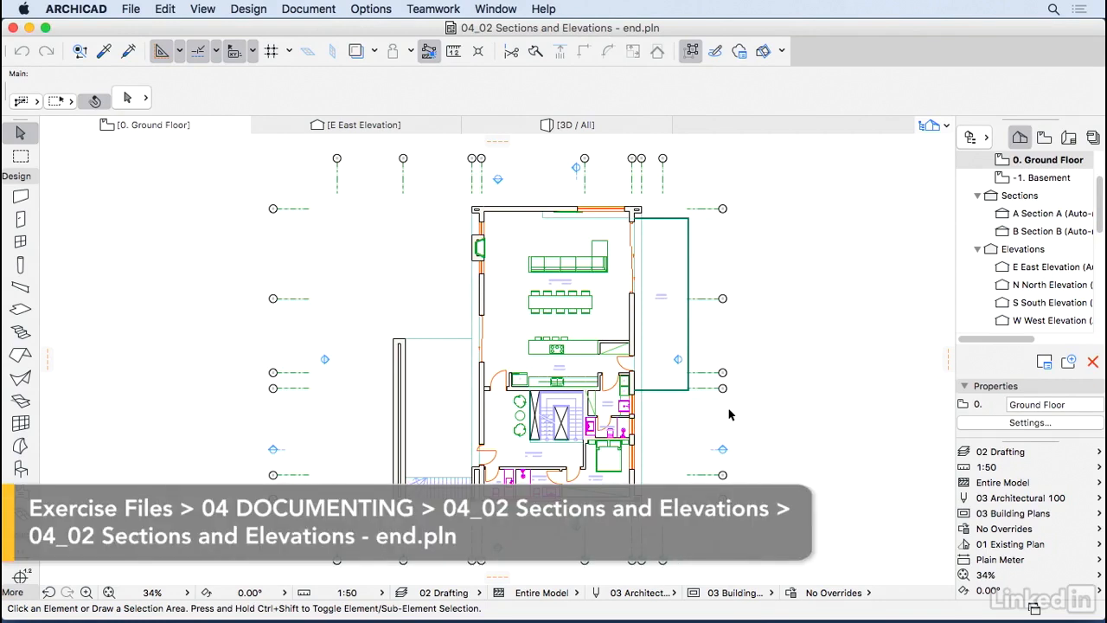
mouse_move(605, 339)
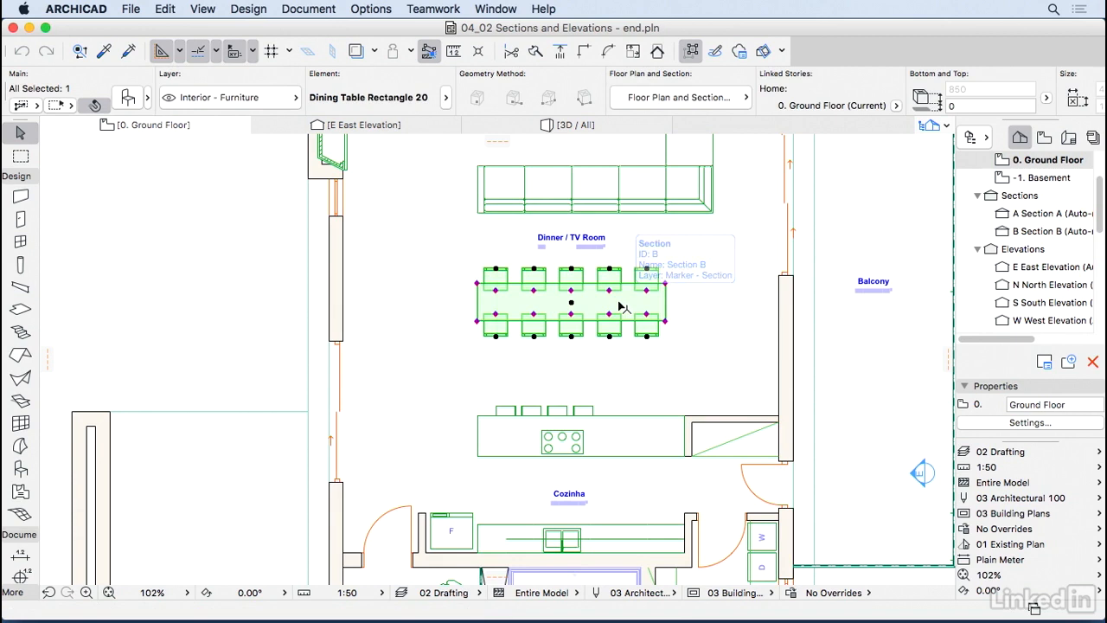
mouse_move(263, 104)
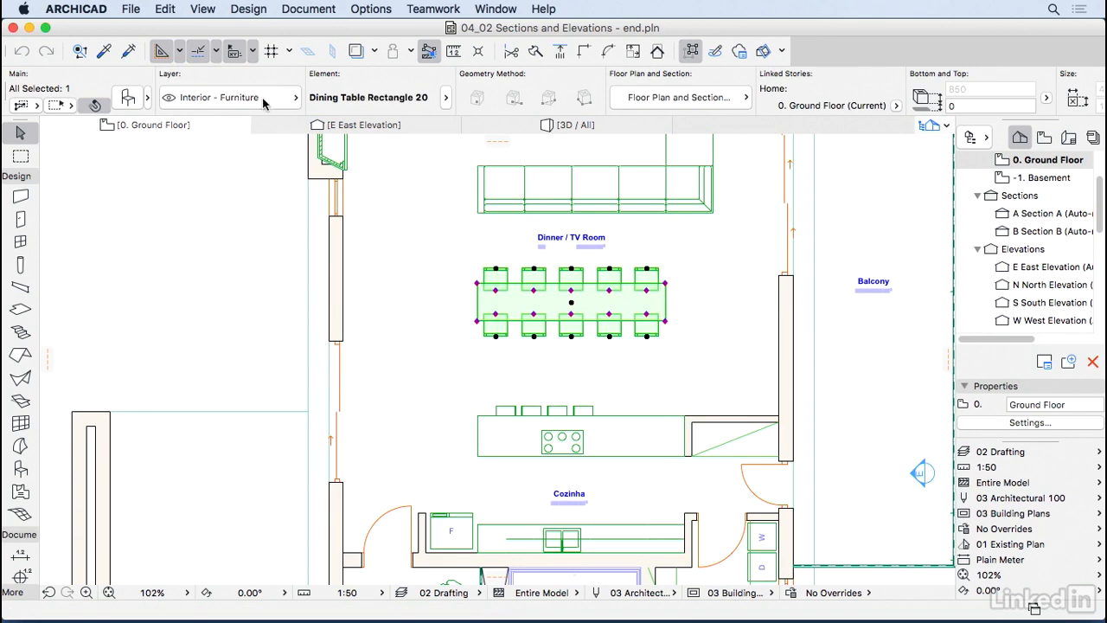
mouse_move(214, 102)
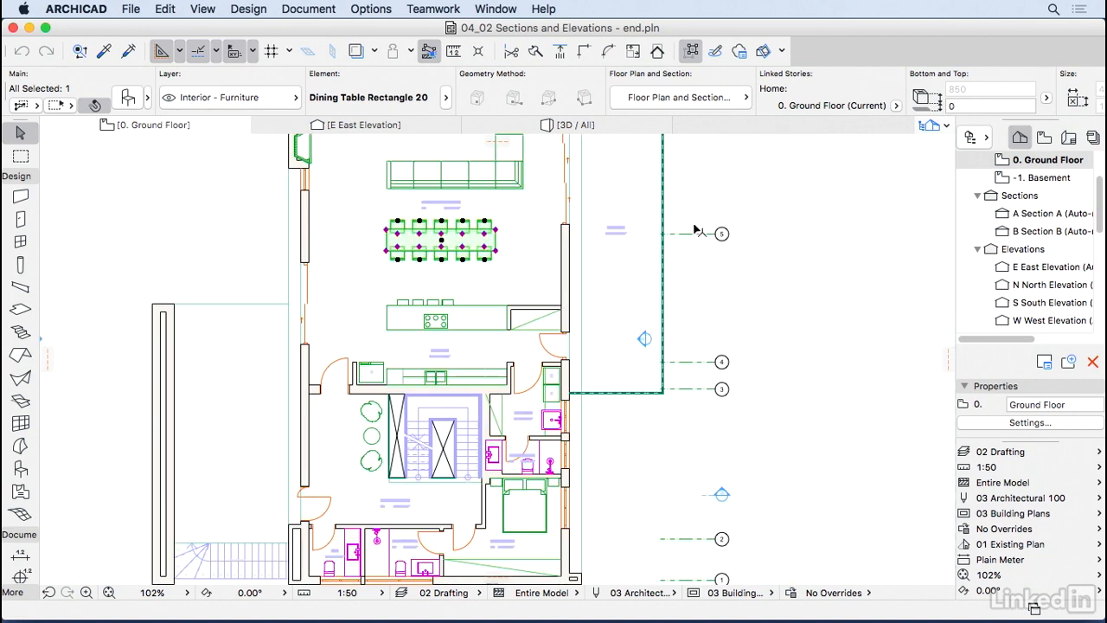
Confirm the grid line is on Structural - Grid, then edit the 2D Drafting - Hotspot extension
click(723, 233)
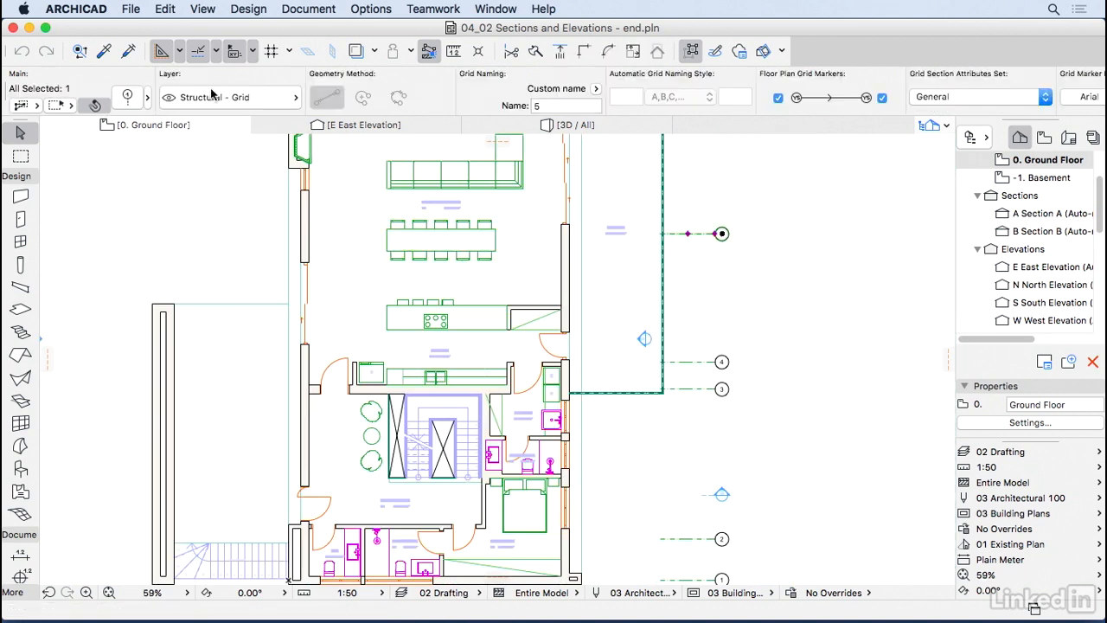
mouse_move(217, 104)
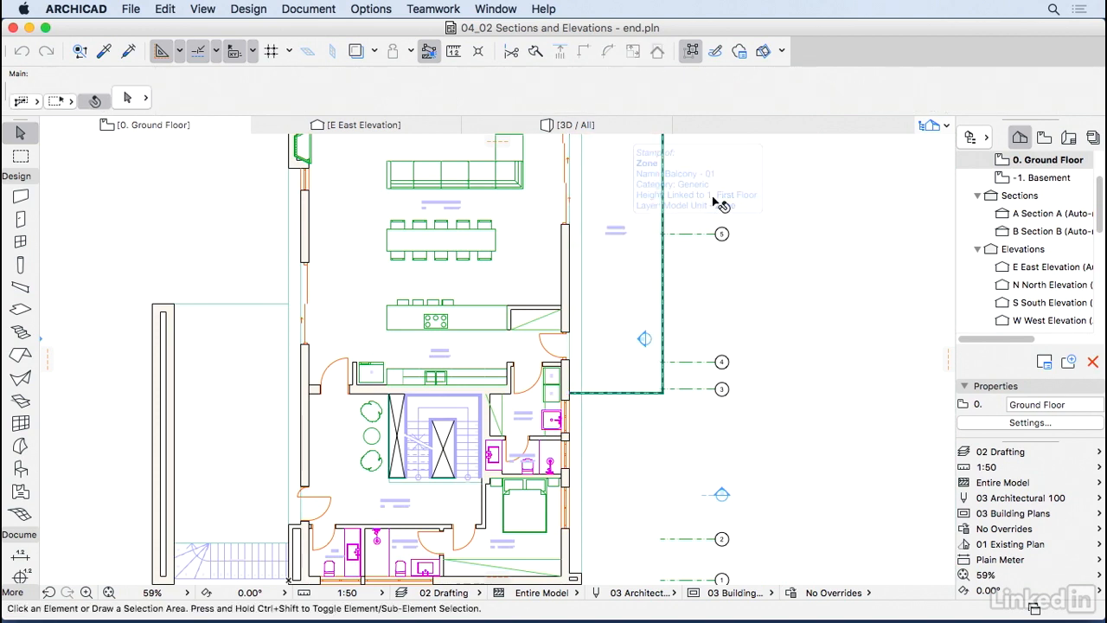
mouse_move(720, 205)
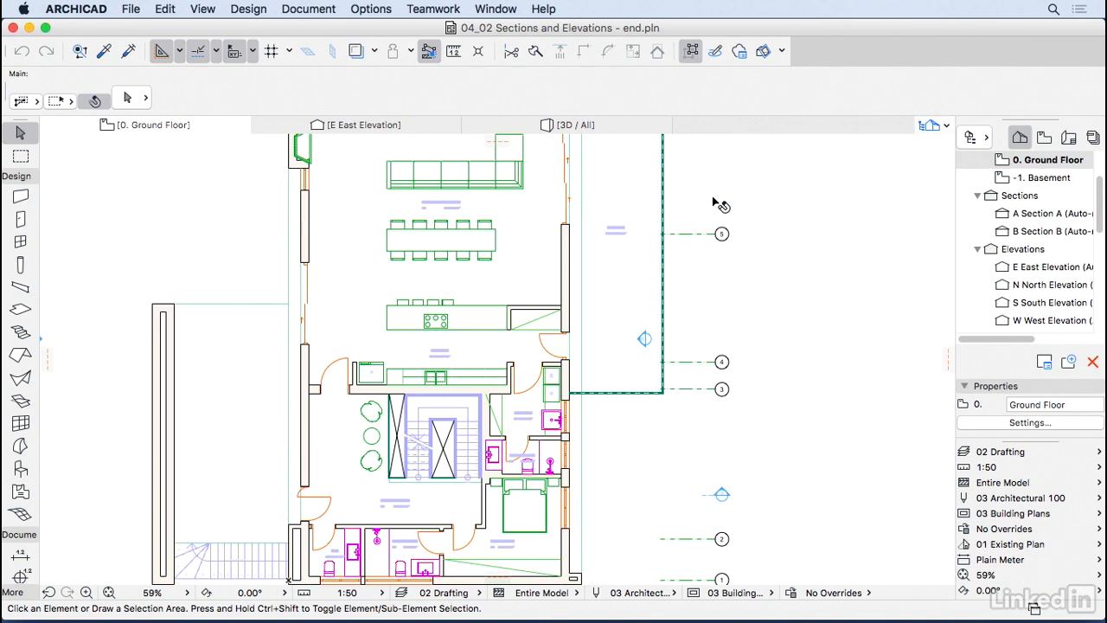
click(722, 234)
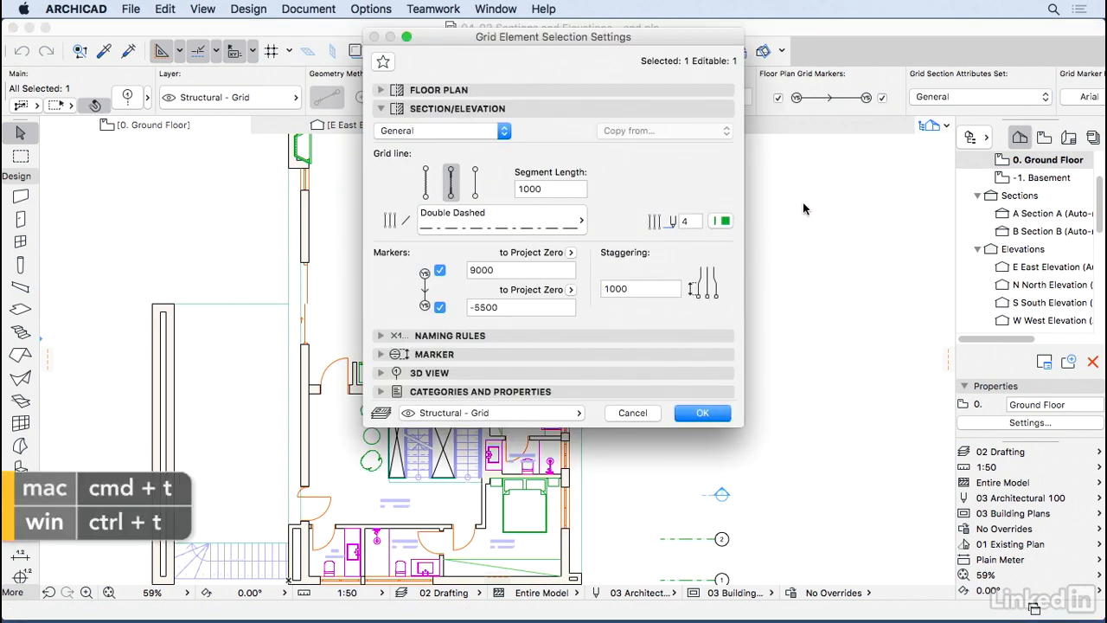
mouse_move(408, 411)
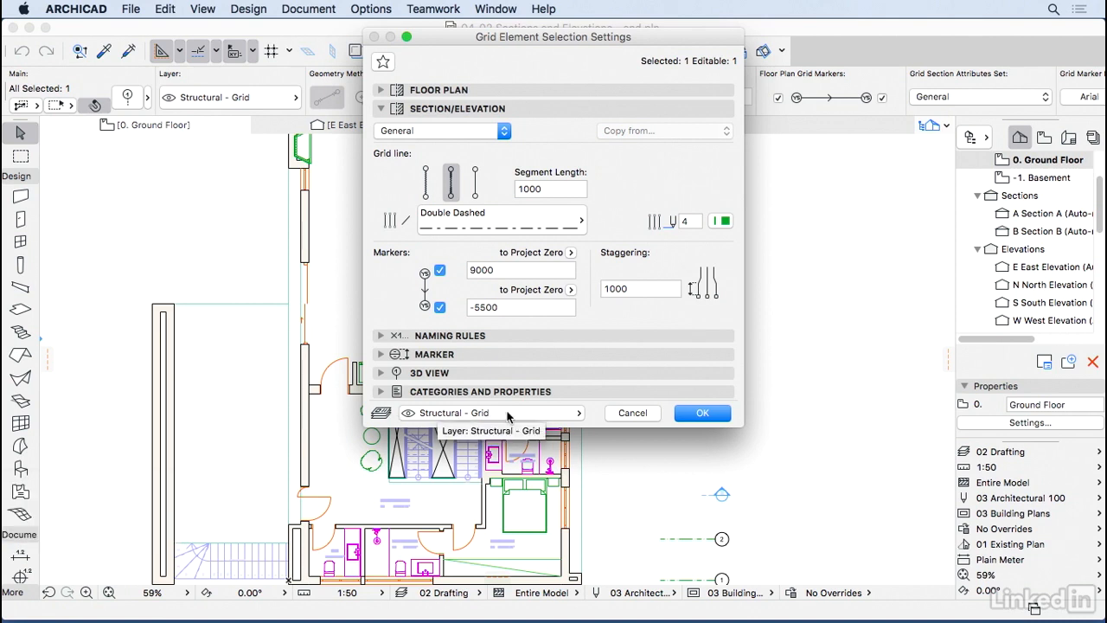
click(490, 412)
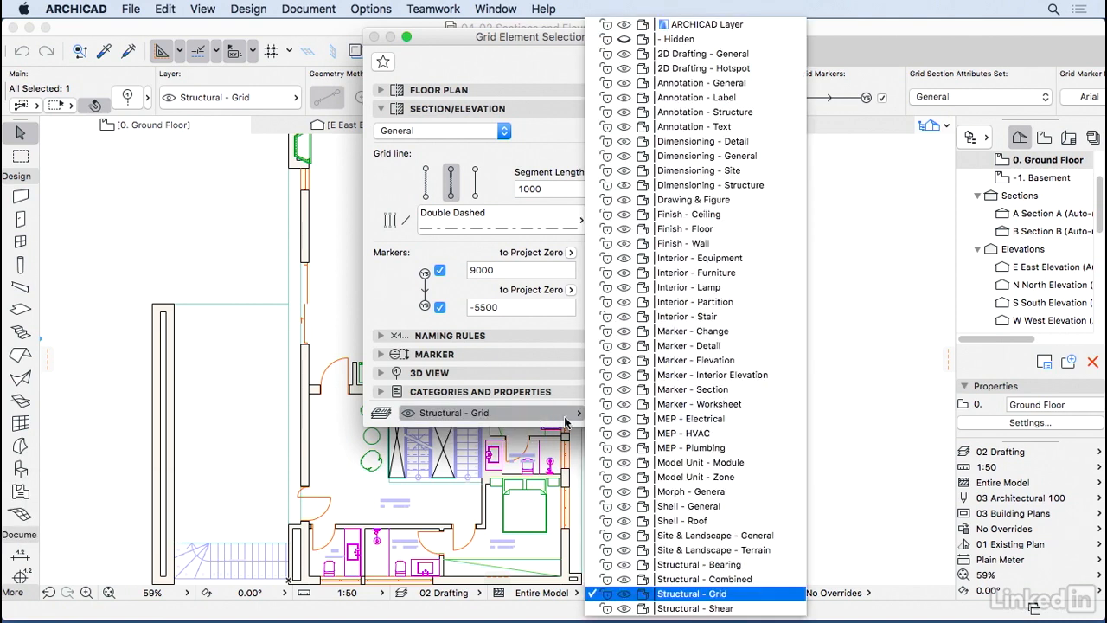
click(692, 594)
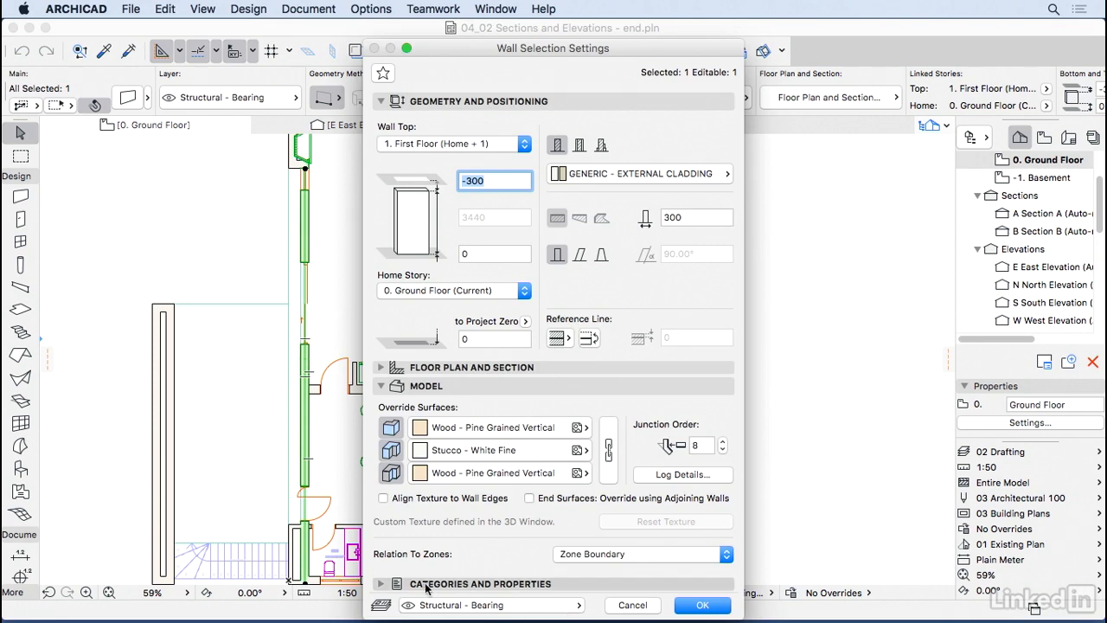
mouse_move(490, 605)
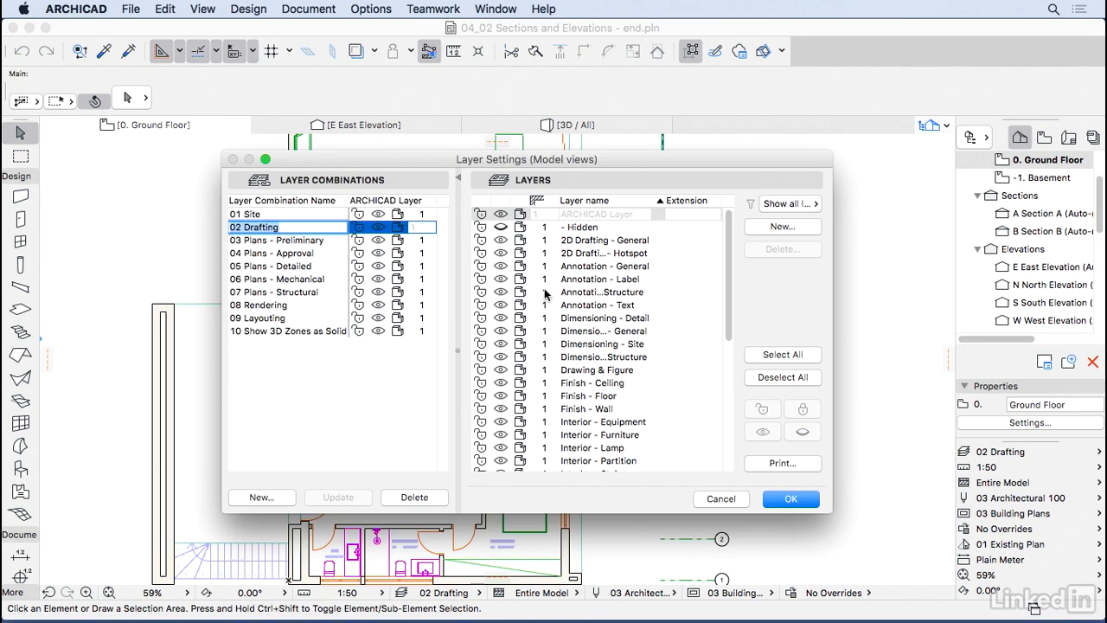
mouse_move(436, 253)
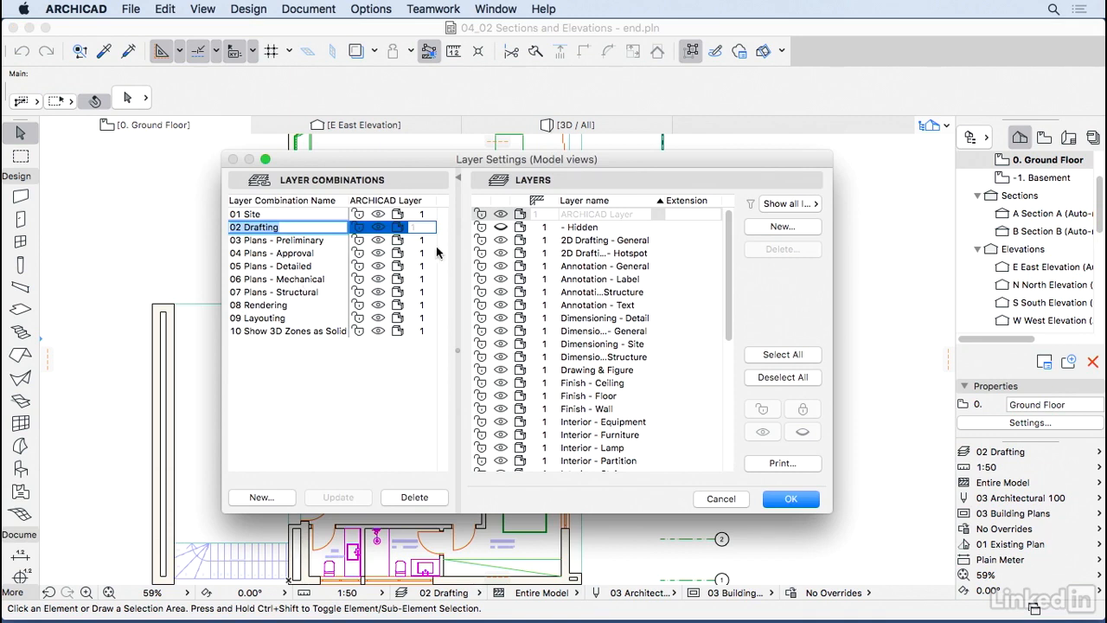
mouse_move(606, 265)
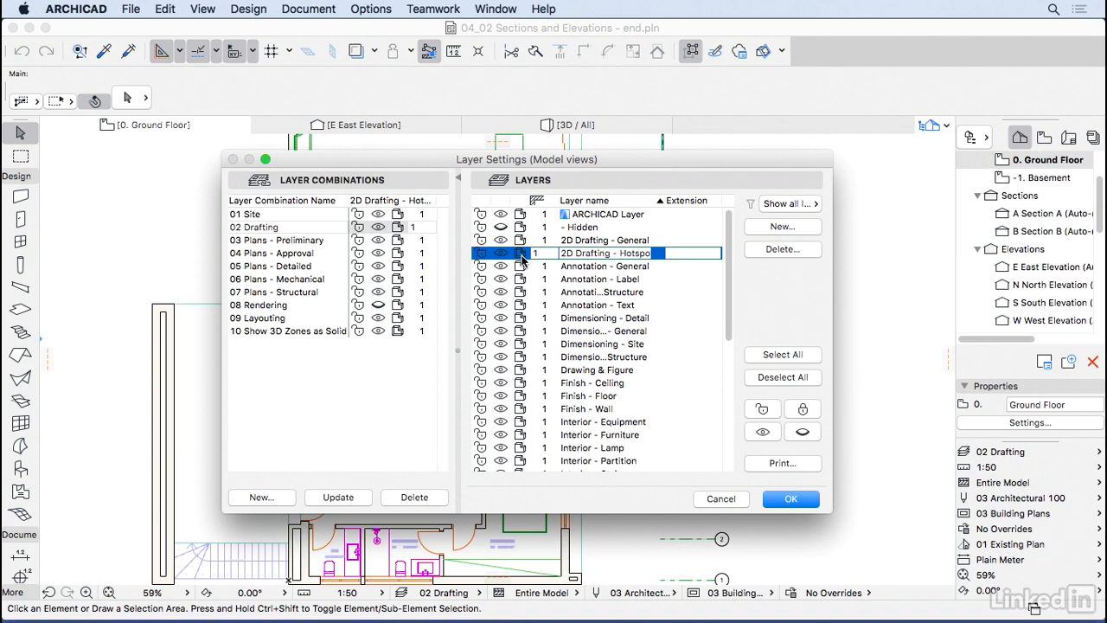
mouse_move(558, 207)
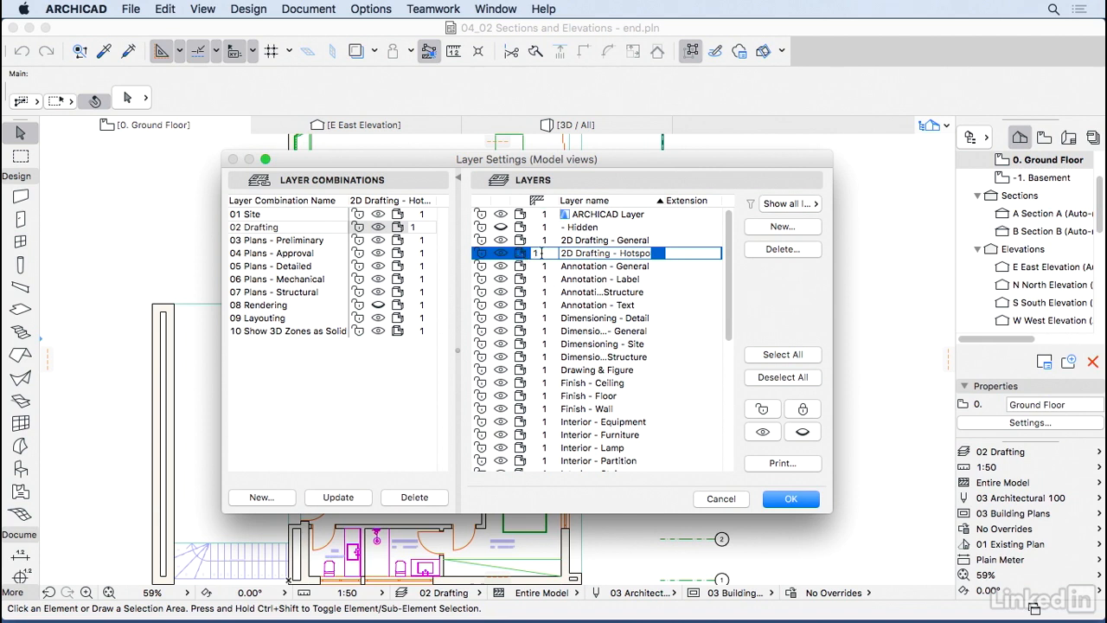
double_click(606, 253)
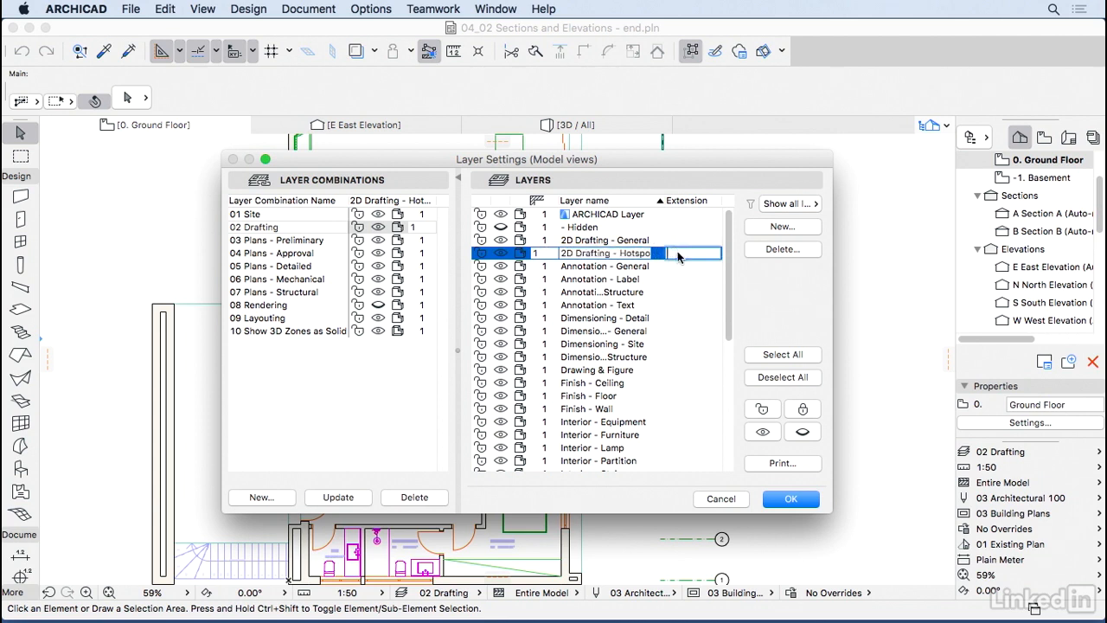
mouse_move(711, 288)
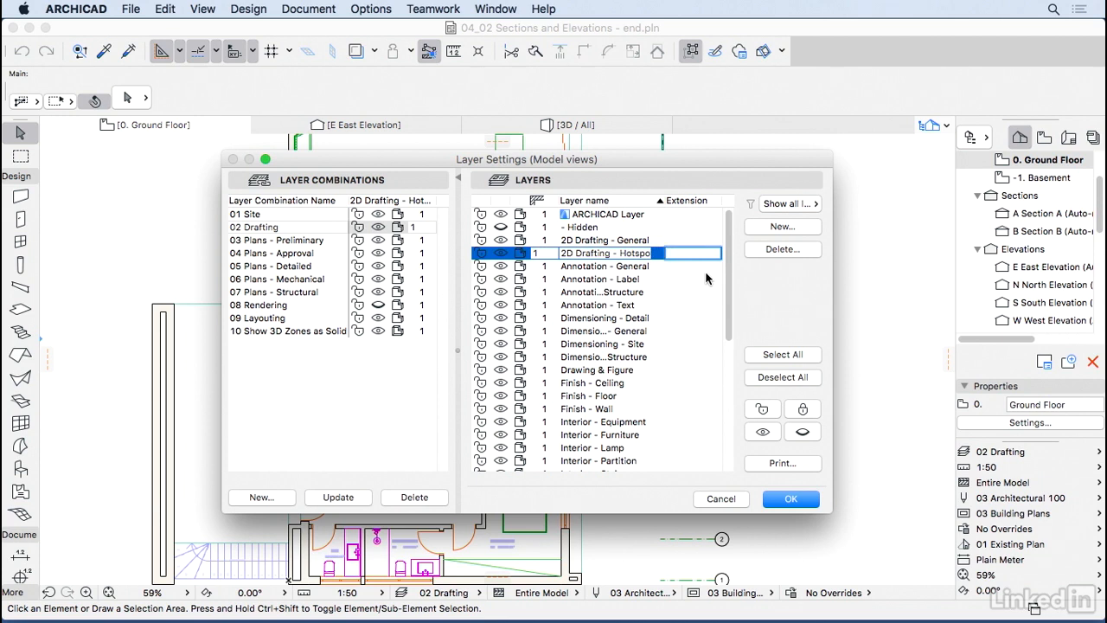
Create a layer named 'Structural - Beams' with New in Layer Settings
click(780, 225)
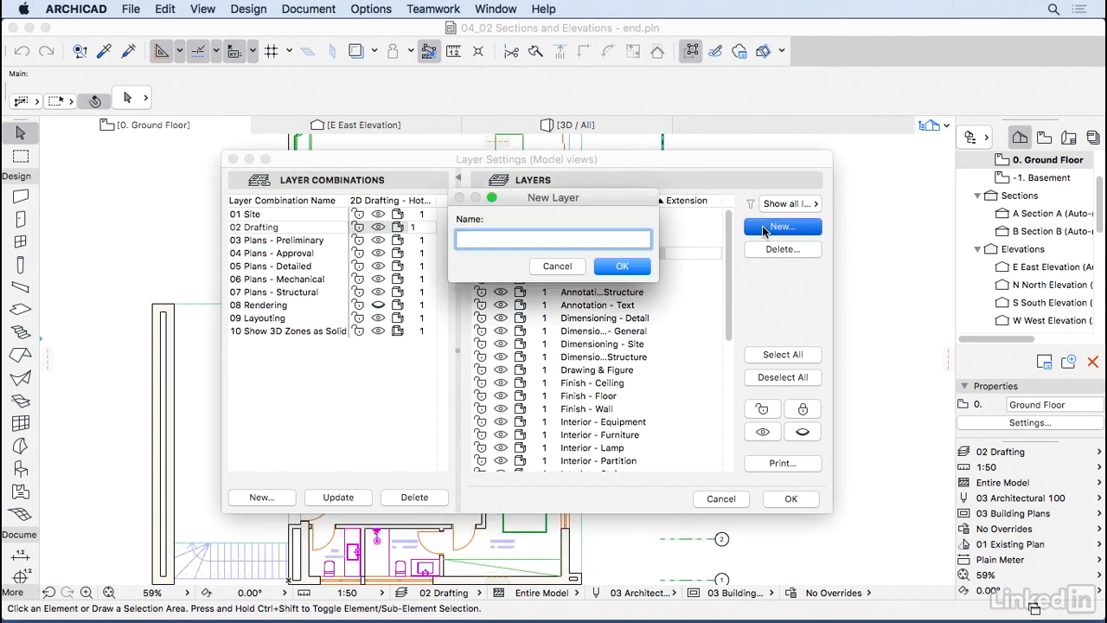
text(Struct)
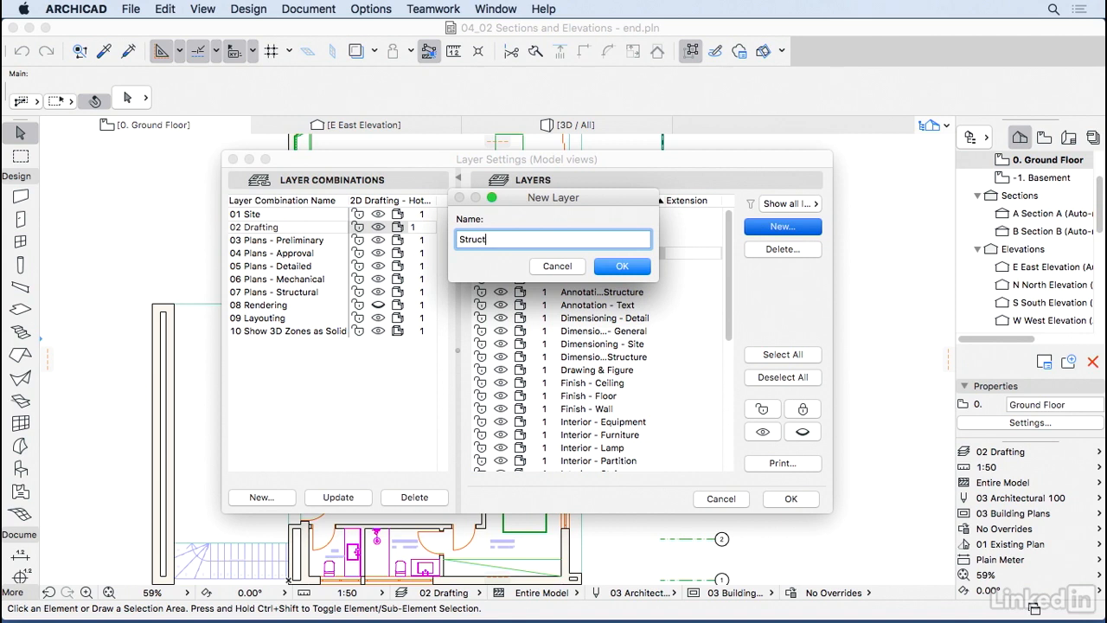
text(ural)
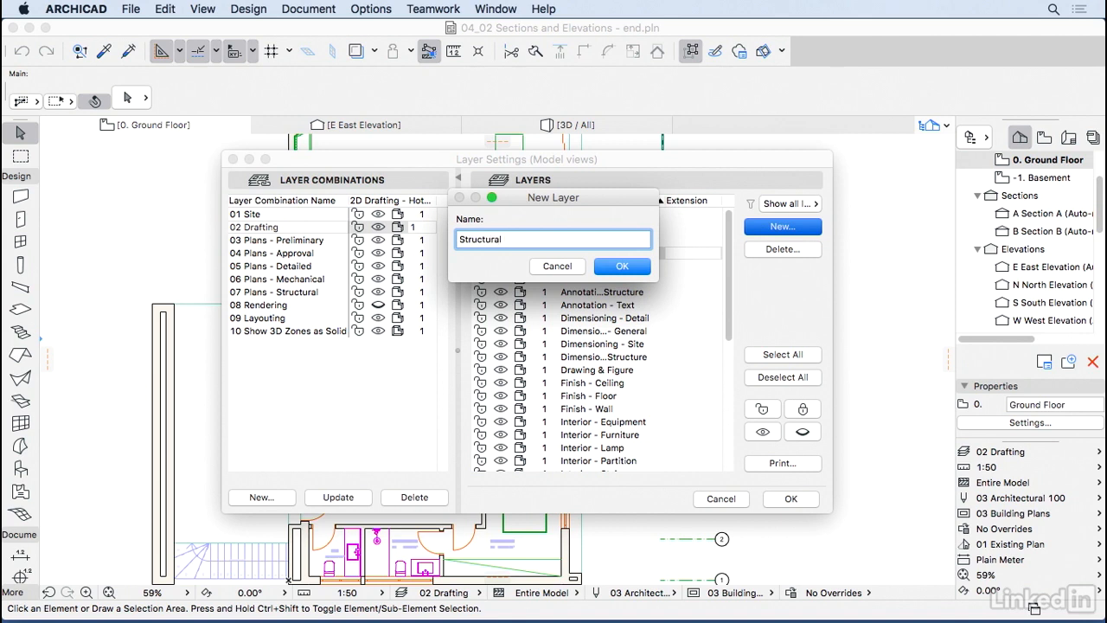
text(- Beams)
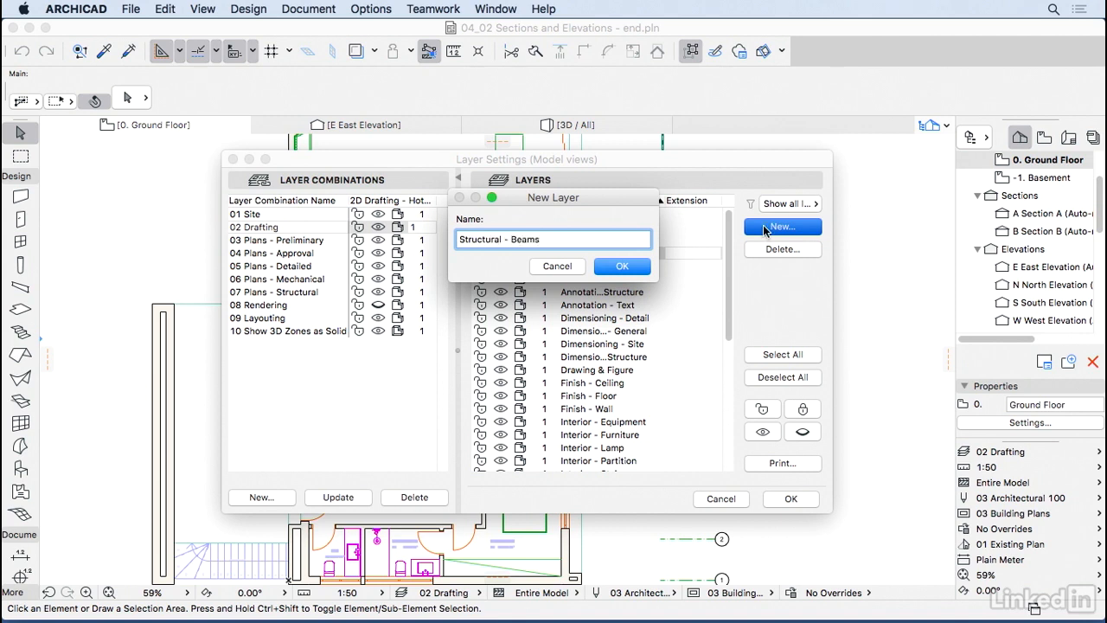
click(621, 265)
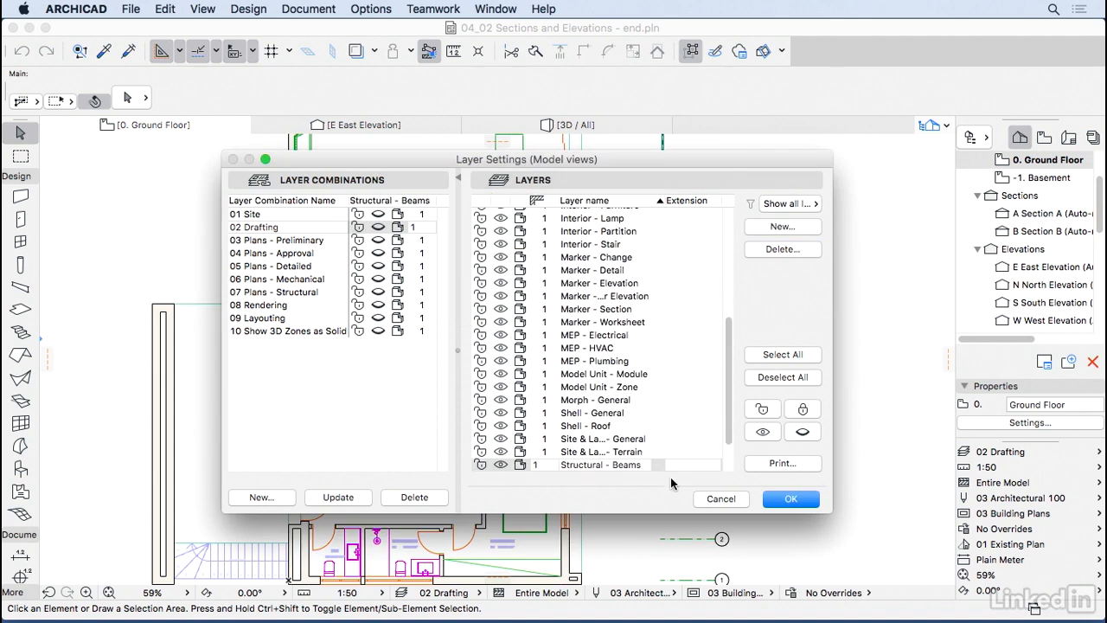
mouse_move(679, 443)
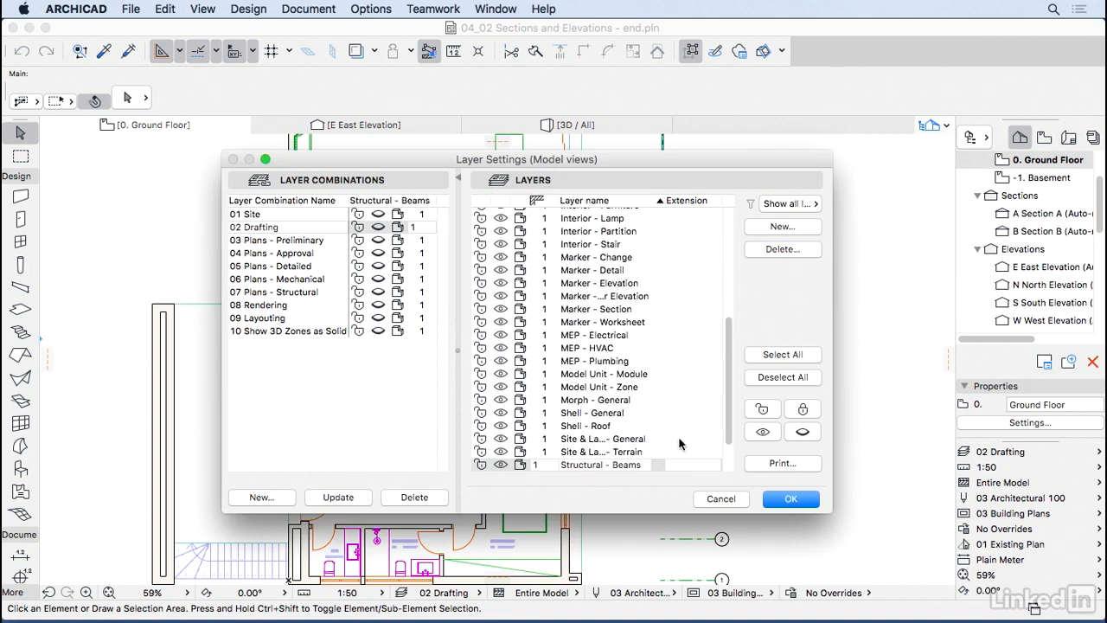
Delete the Structural - Beams layer, choosing Delete Elements over moving them
click(781, 249)
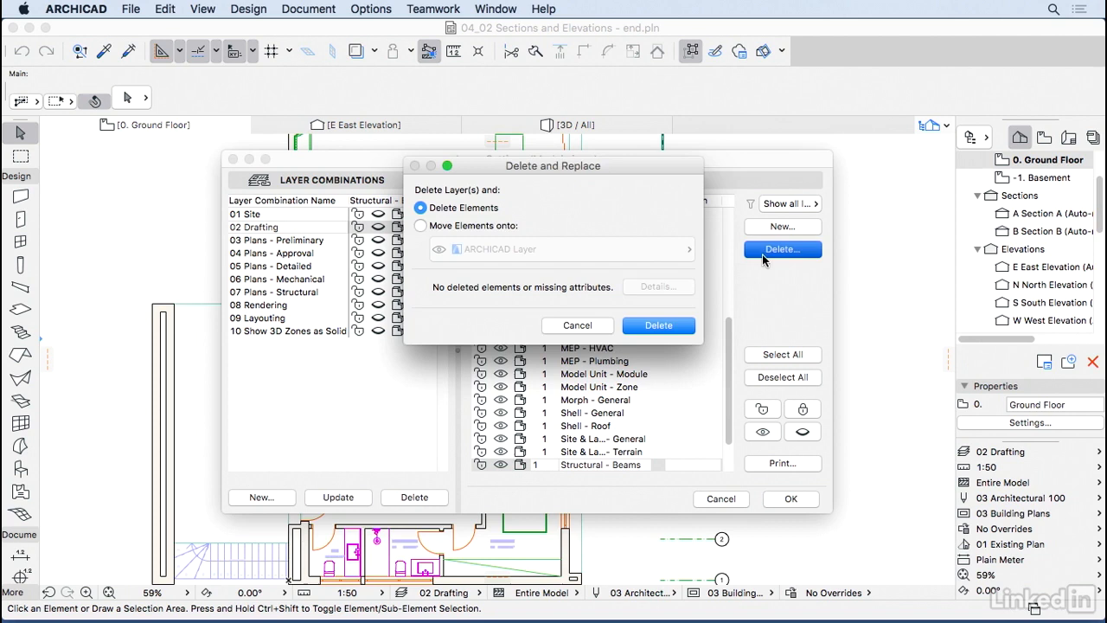
click(420, 225)
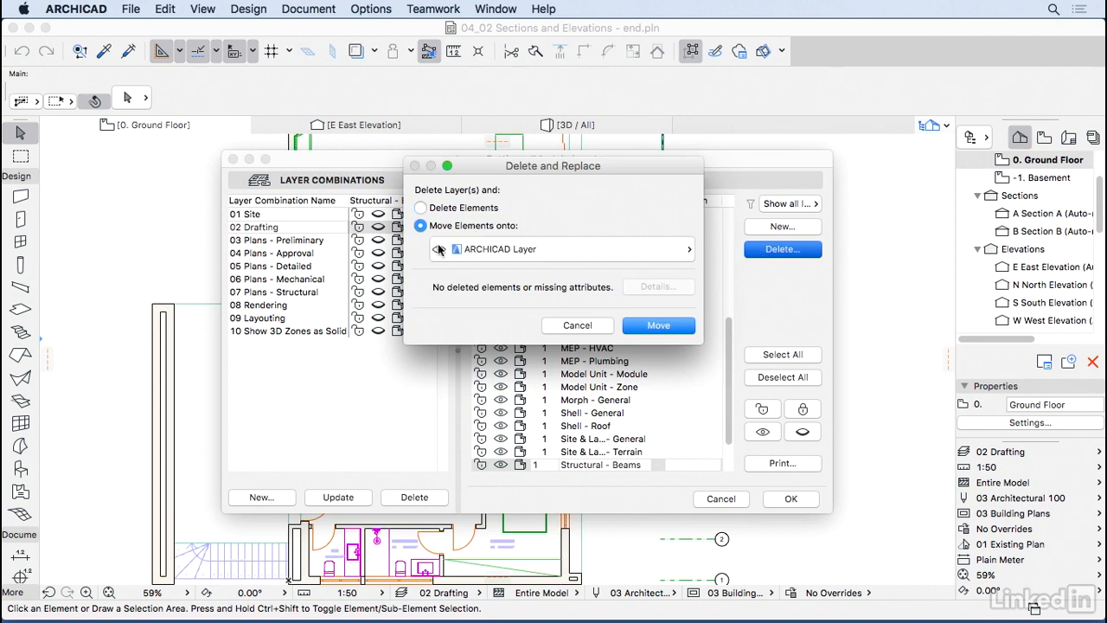
click(561, 249)
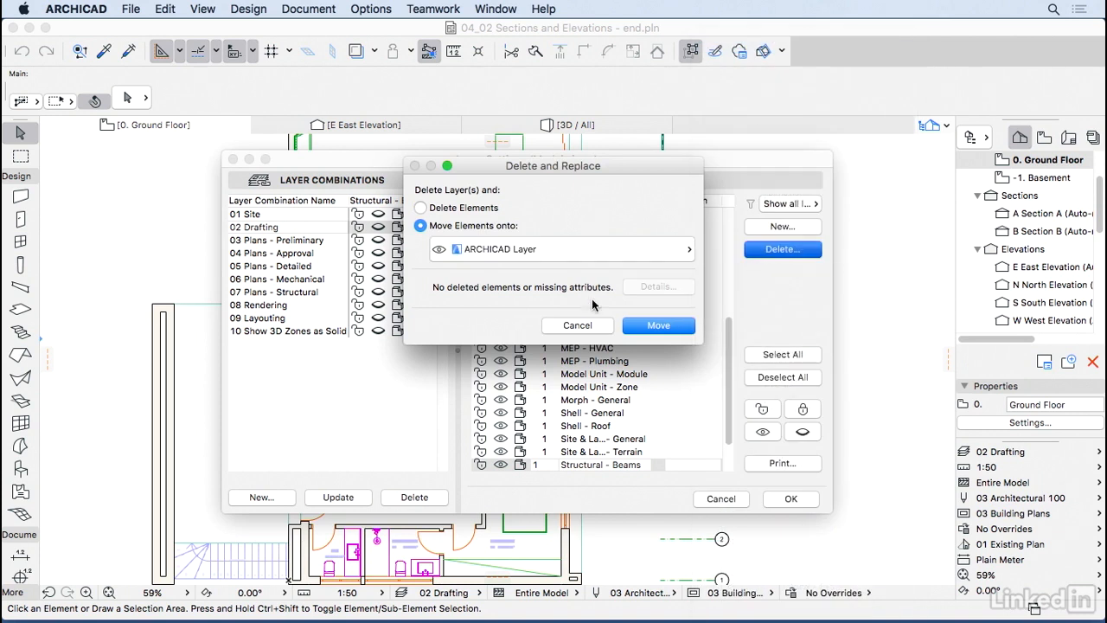
click(420, 207)
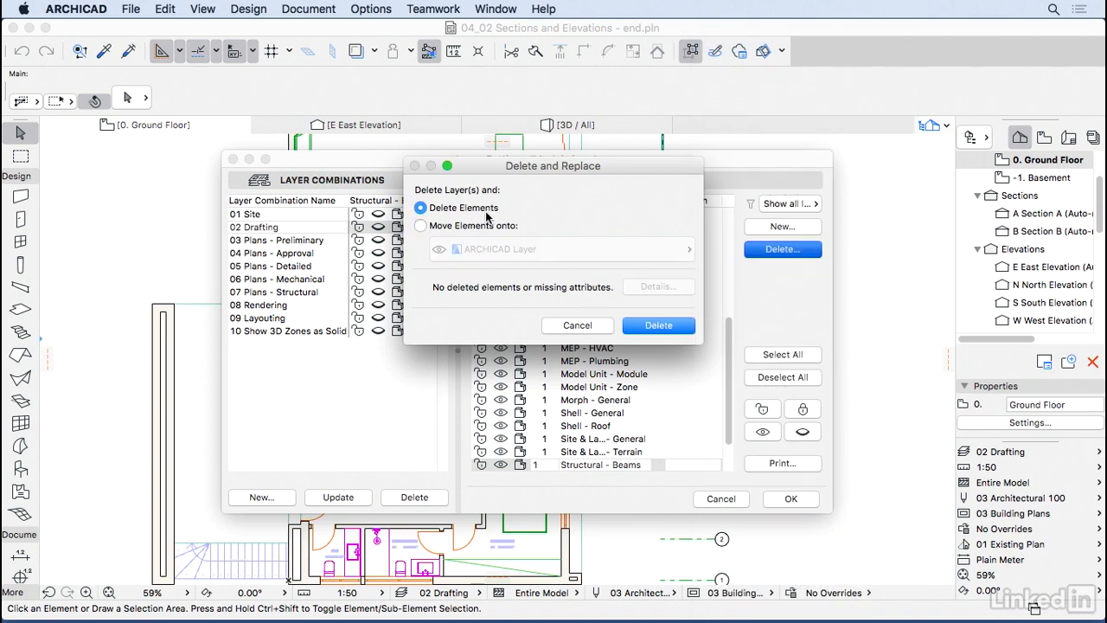
mouse_move(658, 324)
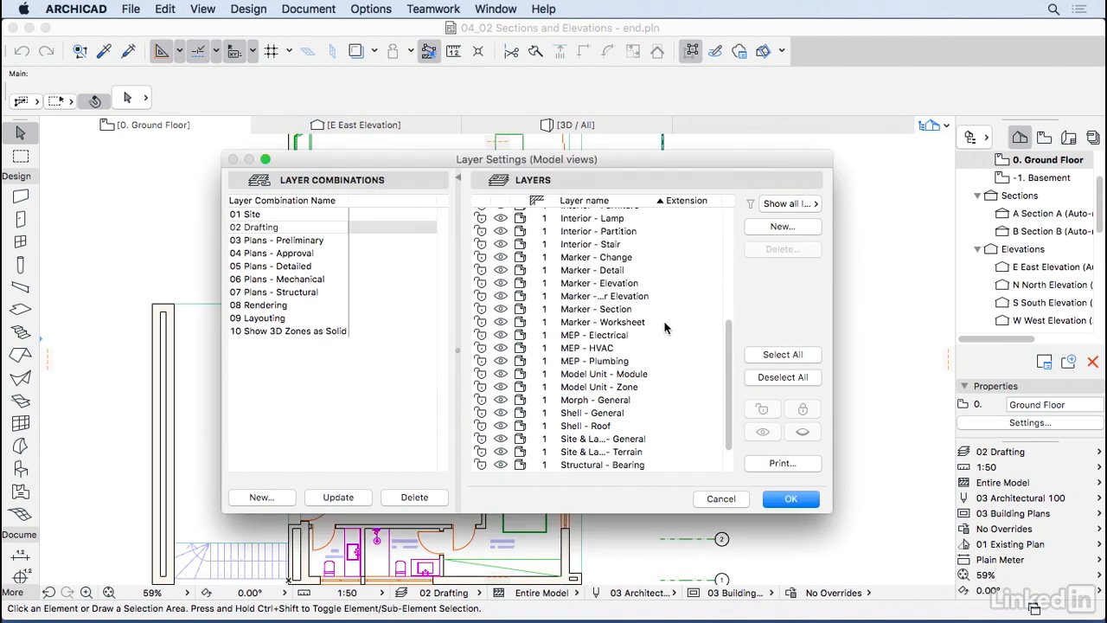
click(781, 353)
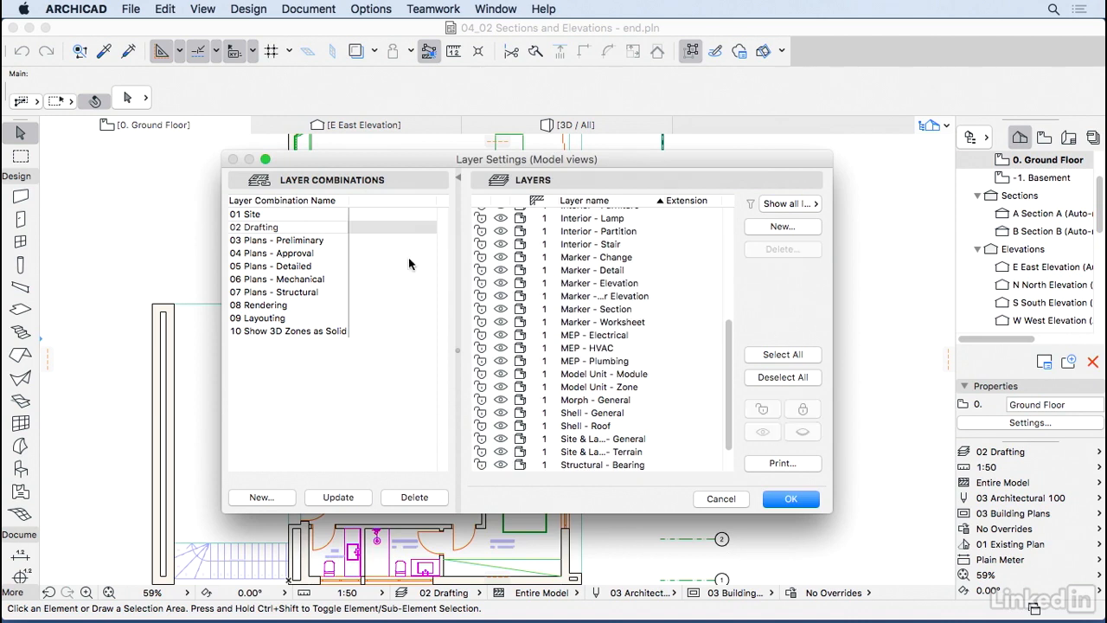
mouse_move(272, 255)
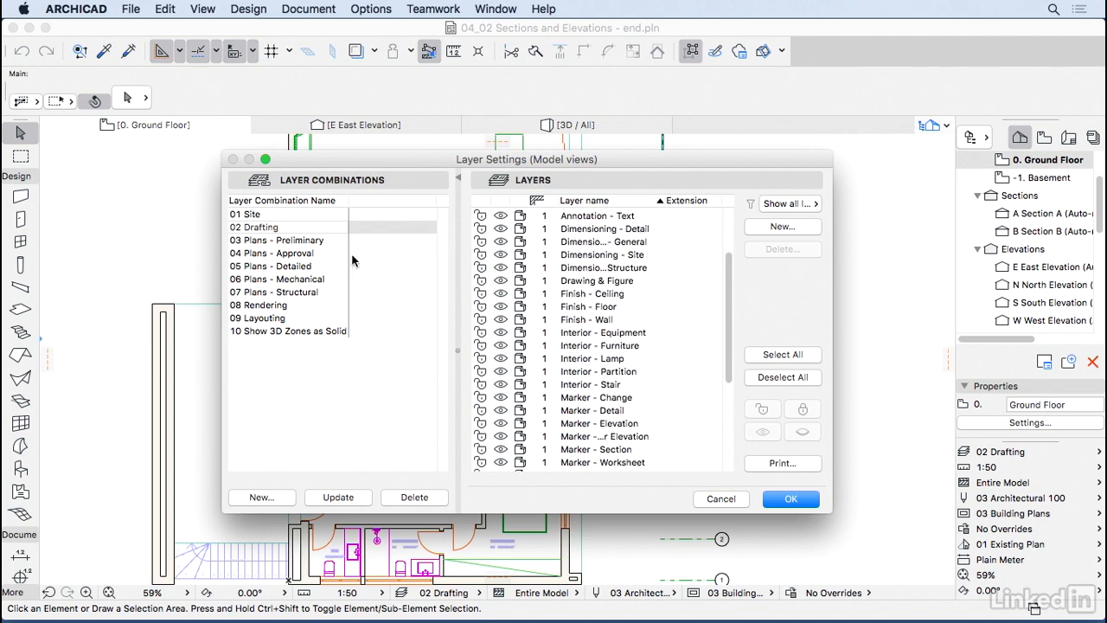
double_click(253, 226)
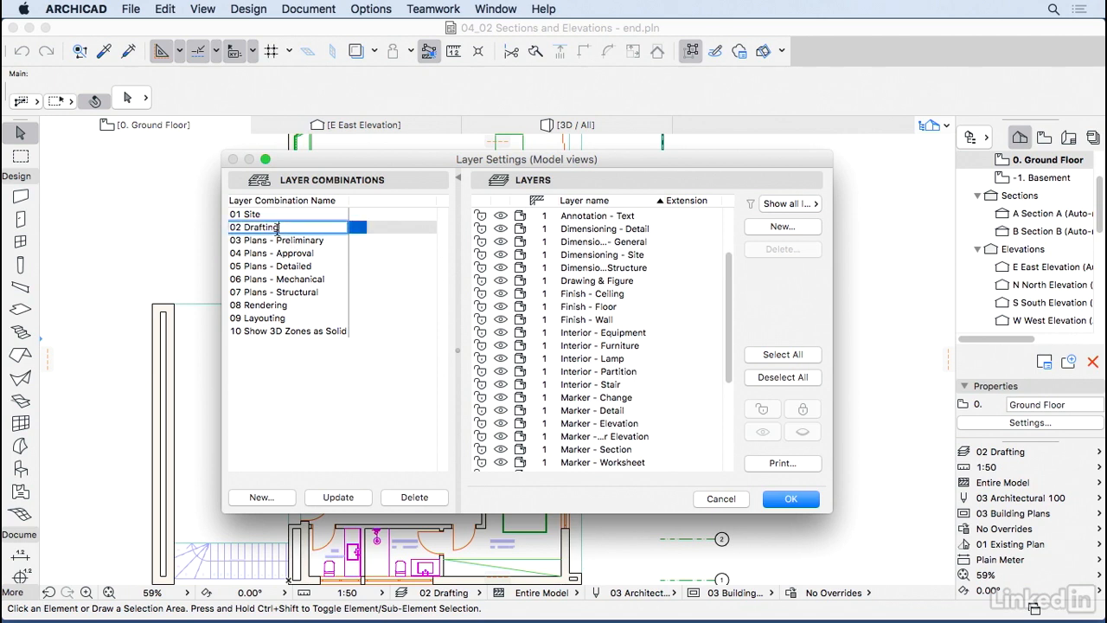
click(277, 239)
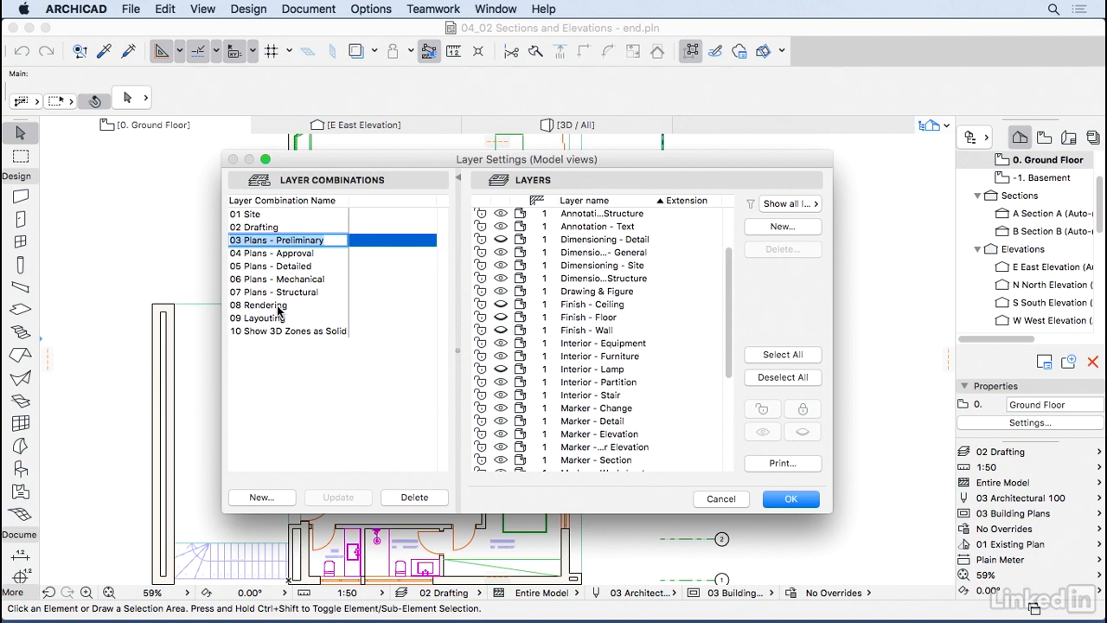
click(257, 304)
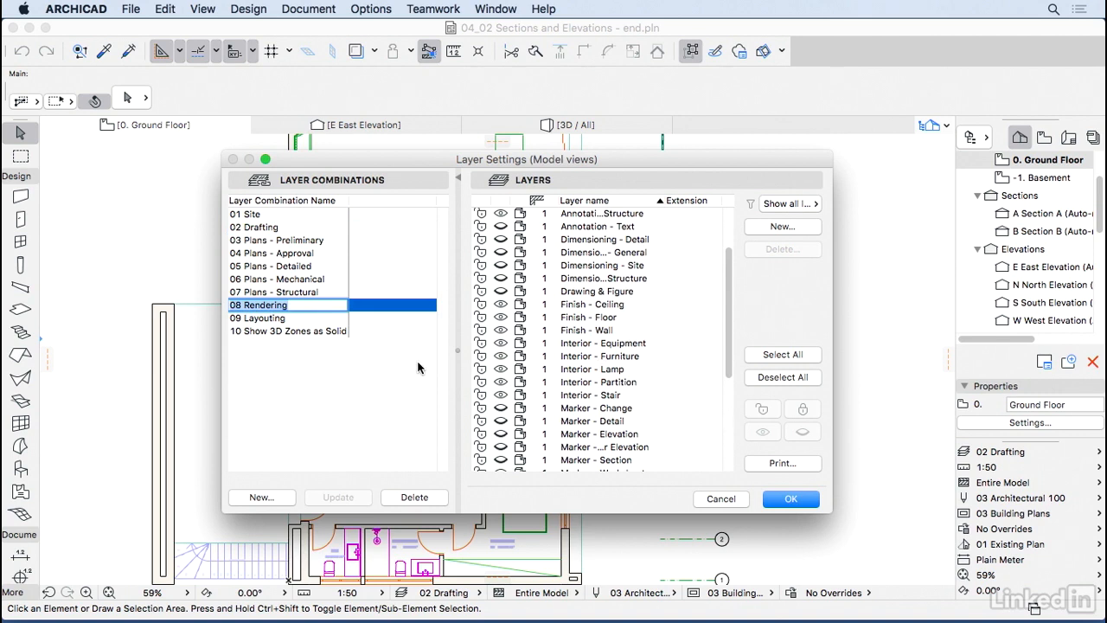
click(271, 266)
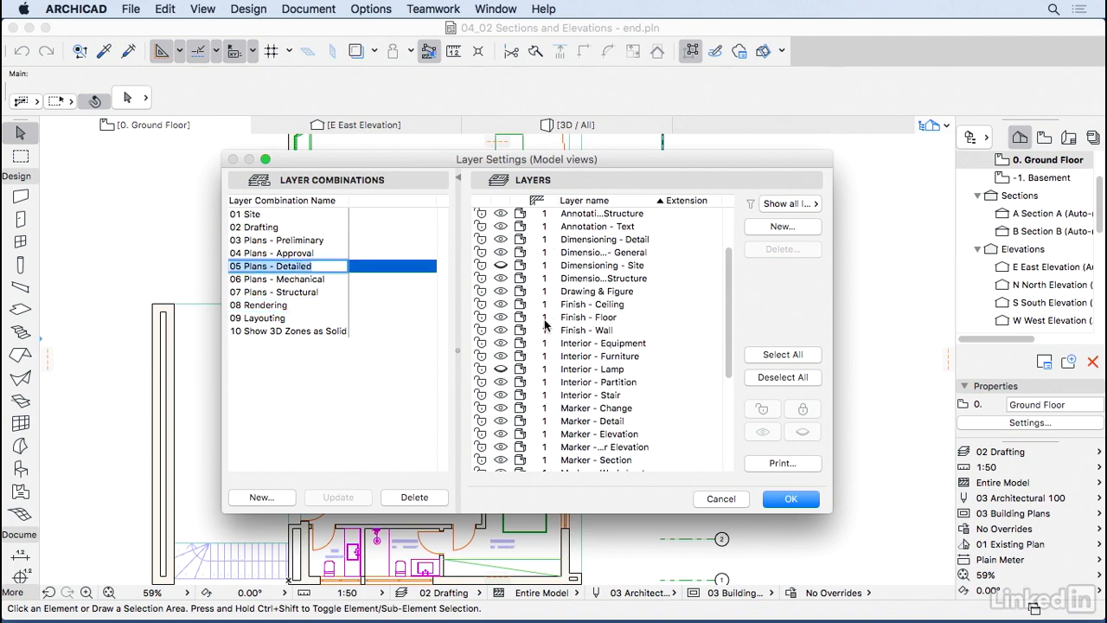
mouse_move(307, 246)
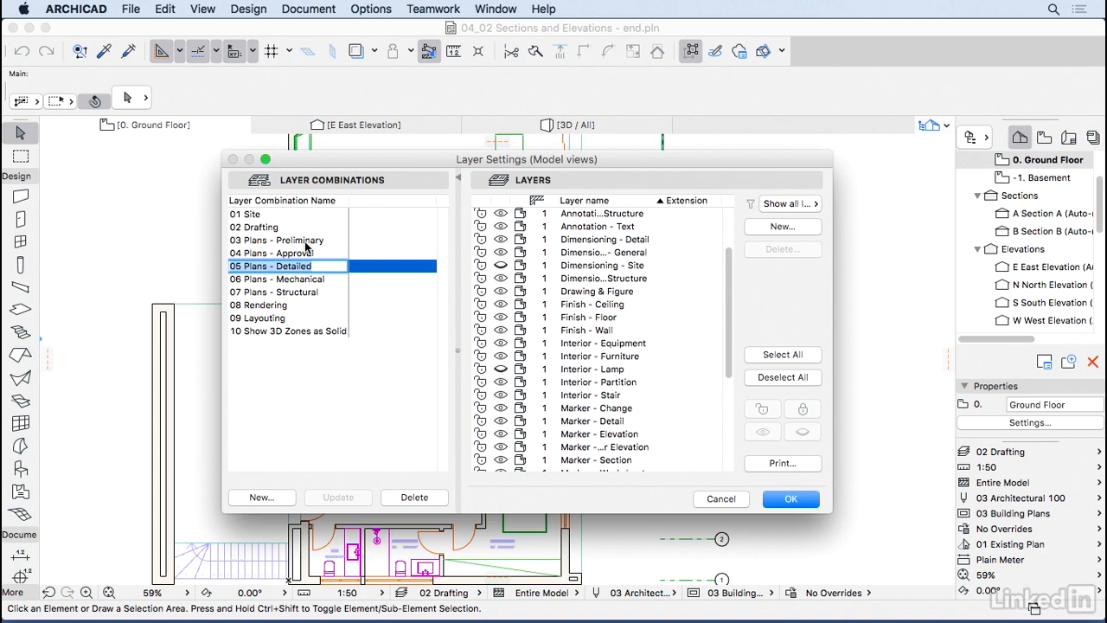
click(253, 227)
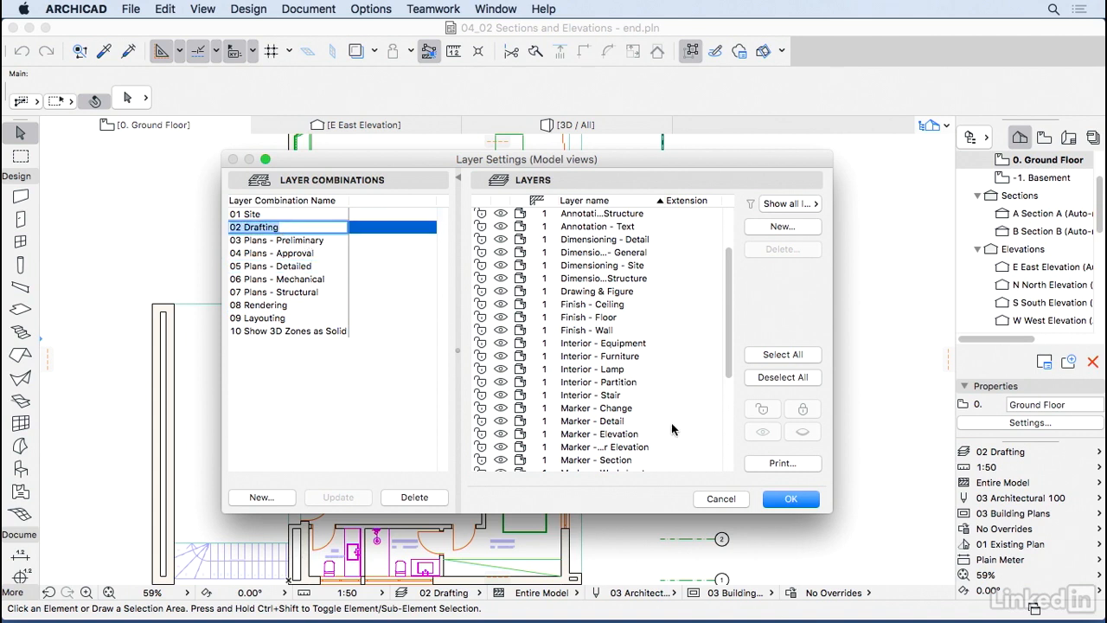
click(789, 499)
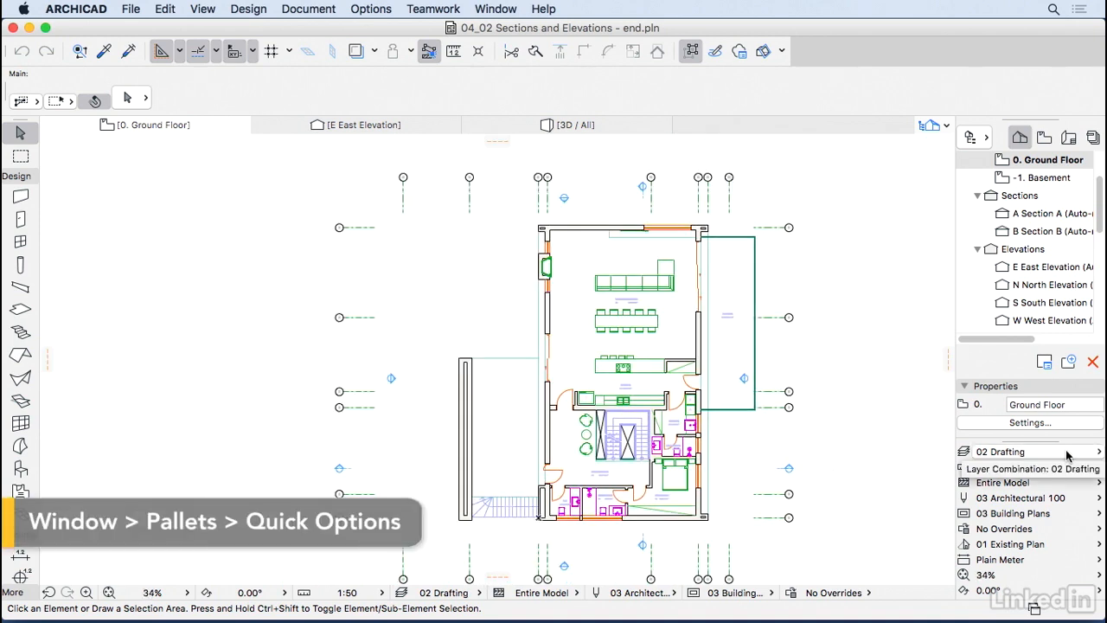
click(1029, 450)
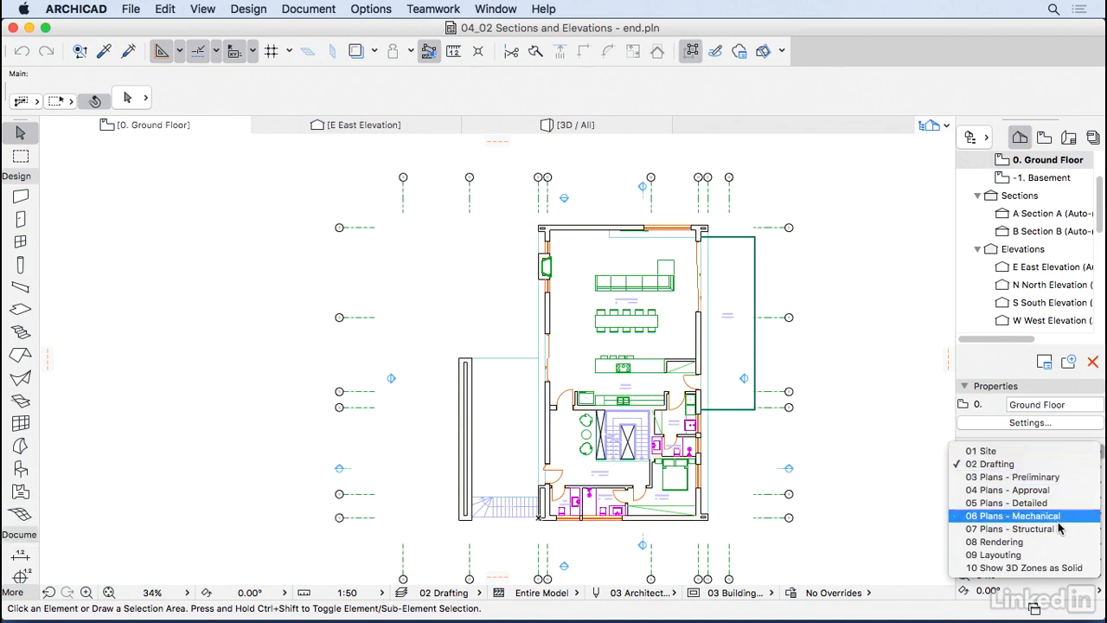
click(1010, 450)
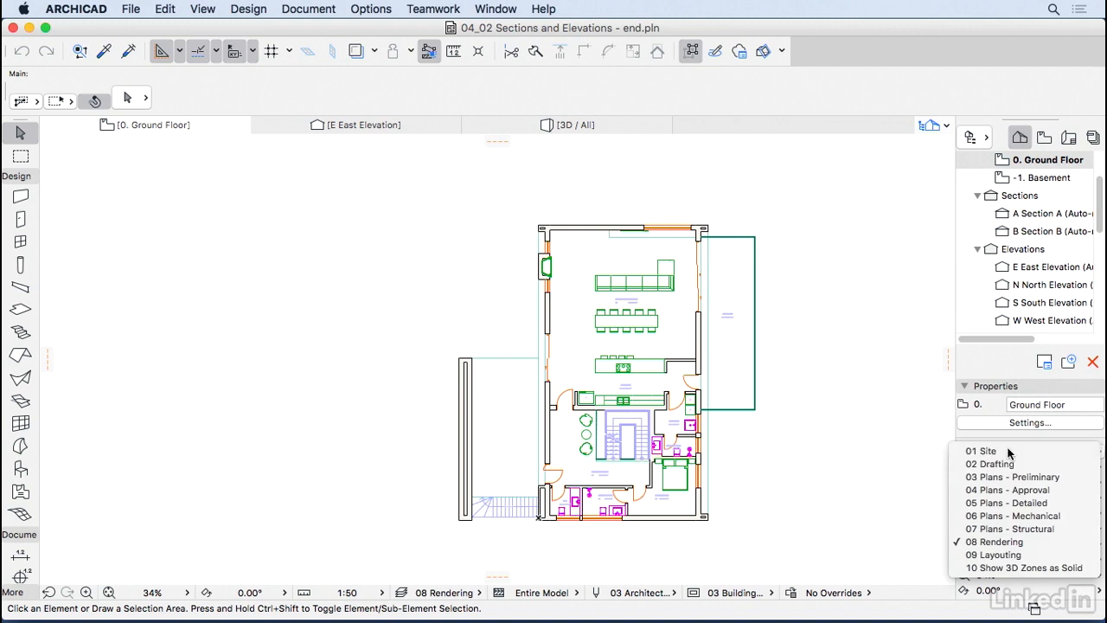
click(995, 463)
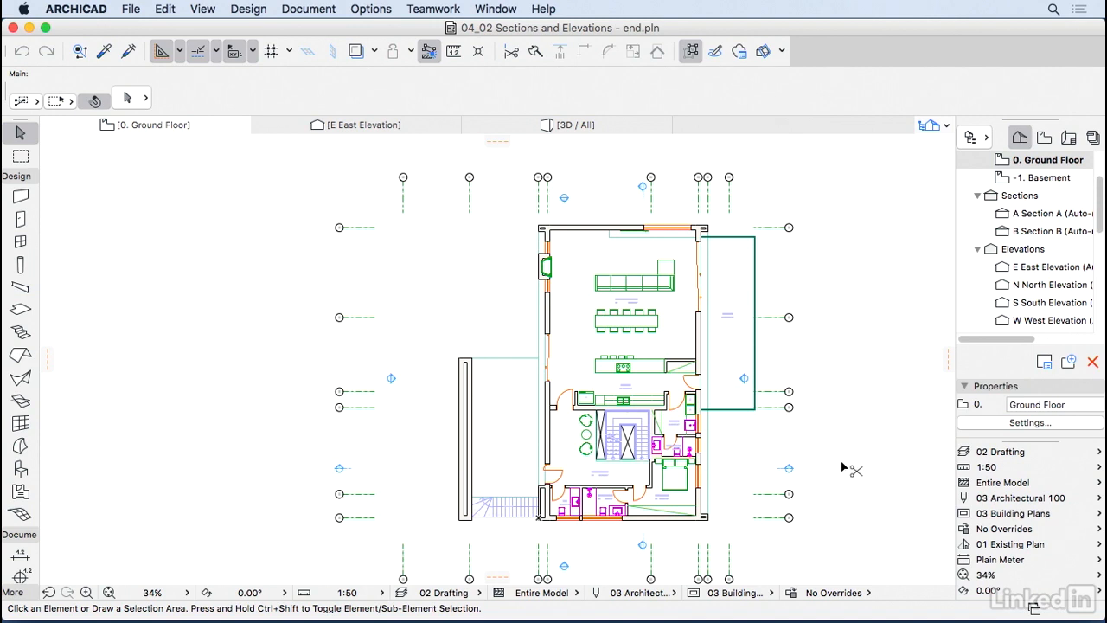
mouse_move(843, 467)
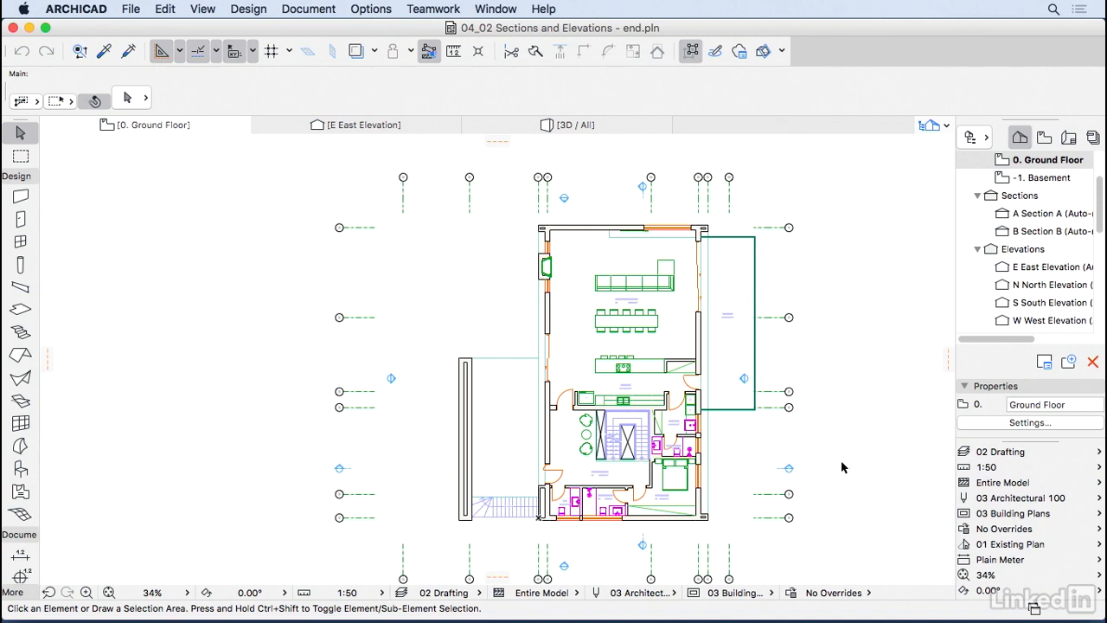
mouse_move(854, 465)
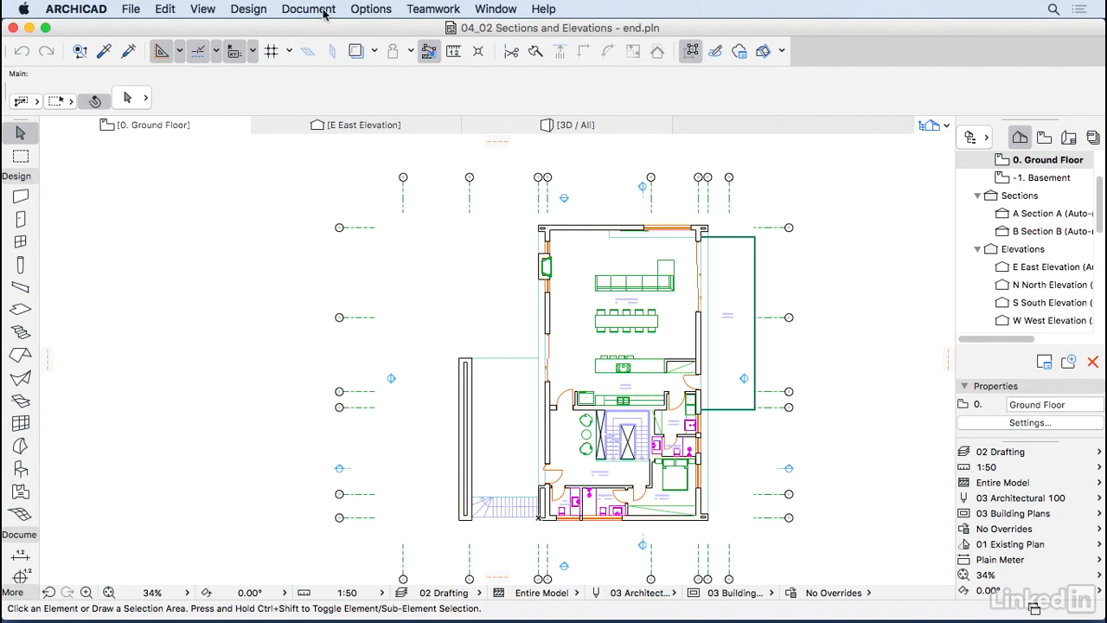
In Layer Settings, set Model Unit - Zone hidden for the 08 Rendering combination
click(308, 9)
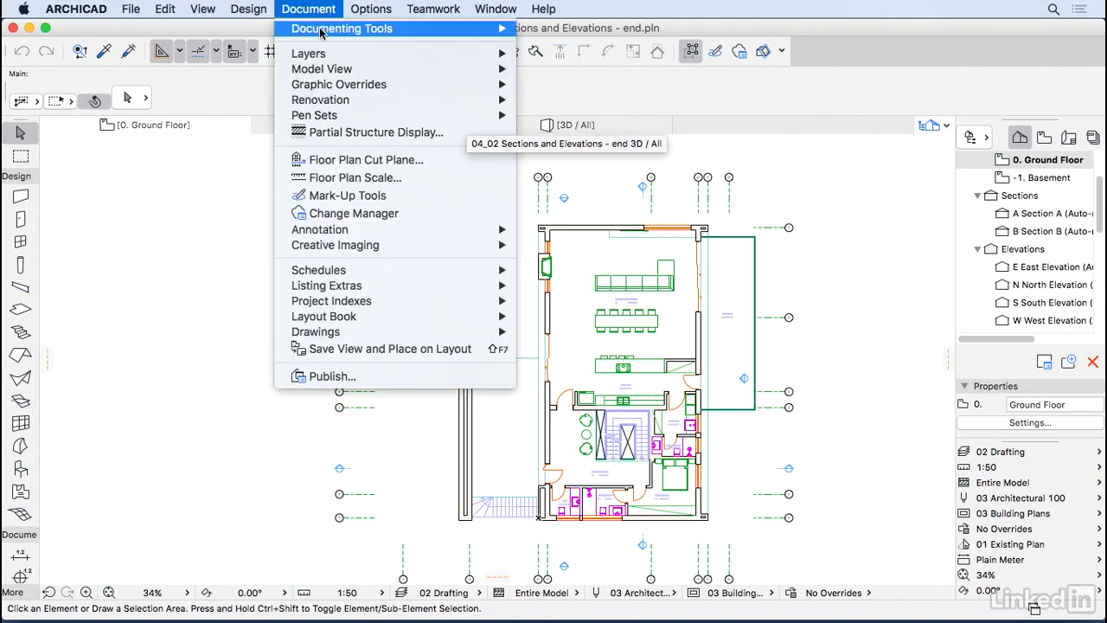
mouse_move(322, 69)
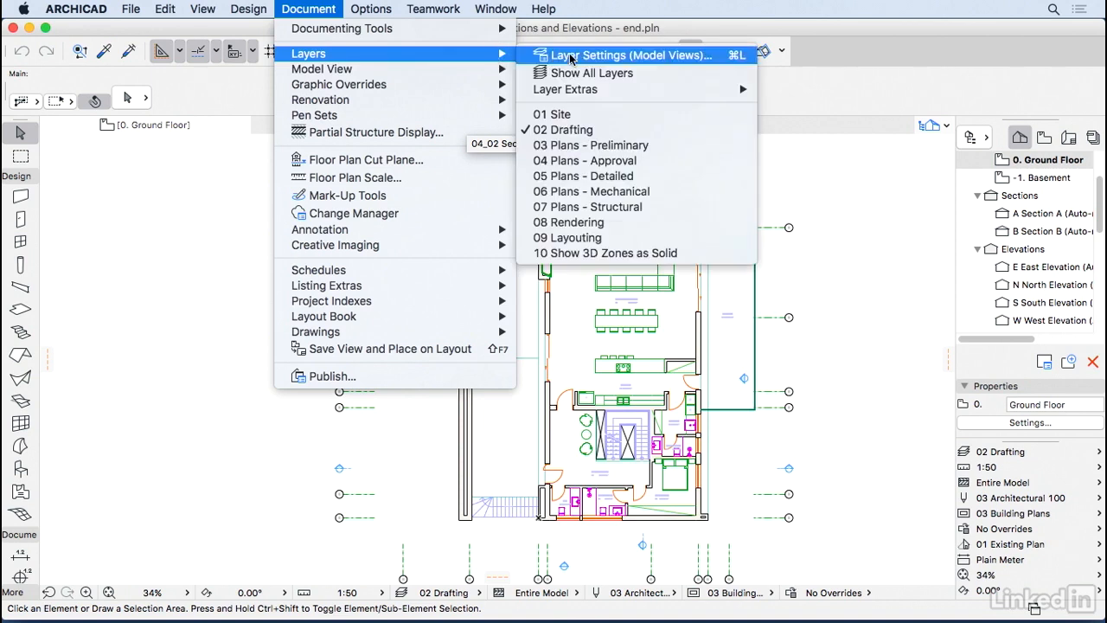
click(627, 55)
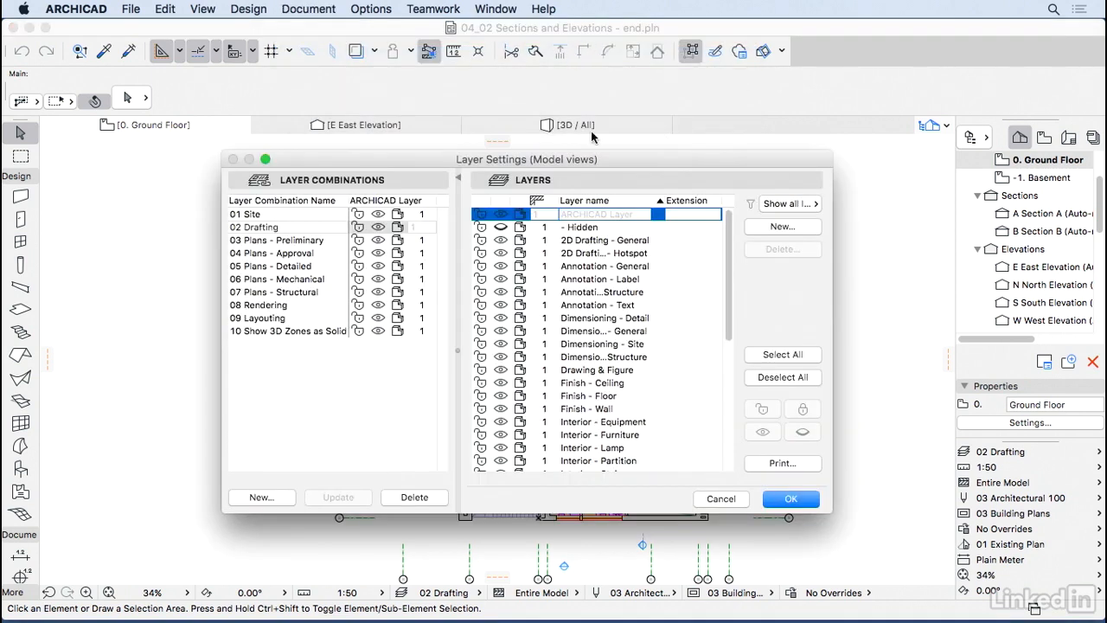
click(257, 304)
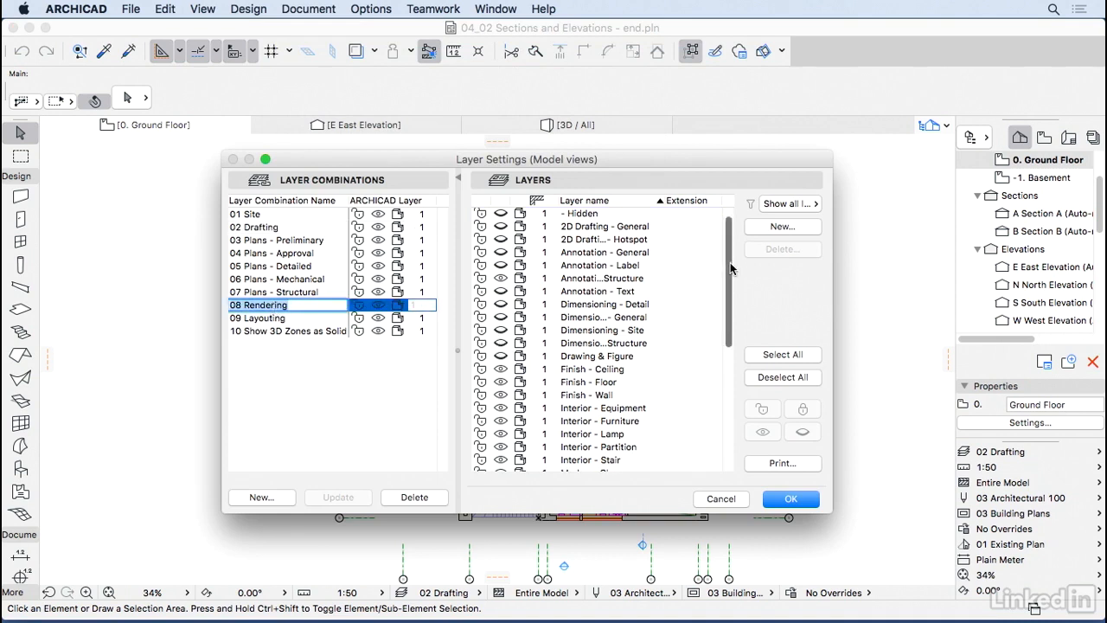
scroll(down, 3)
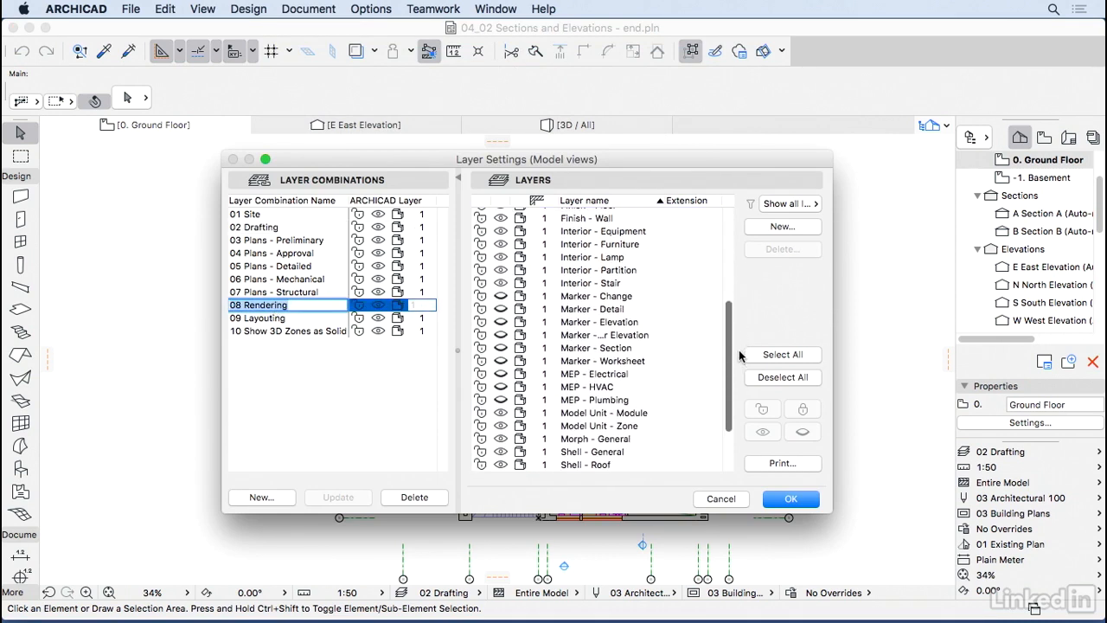
scroll(down, 3)
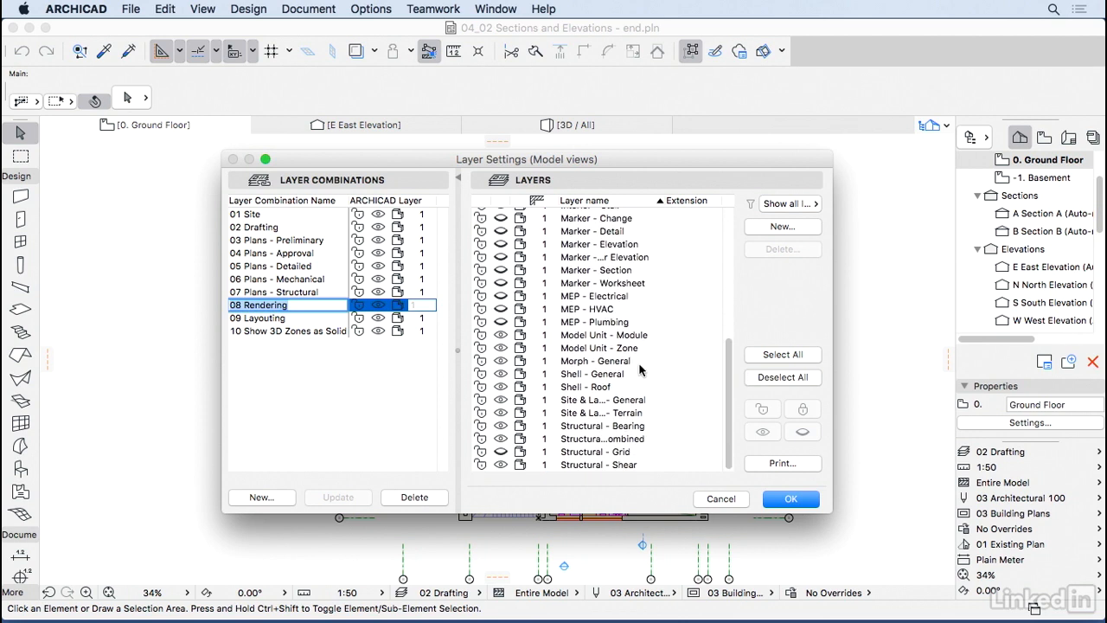
click(598, 346)
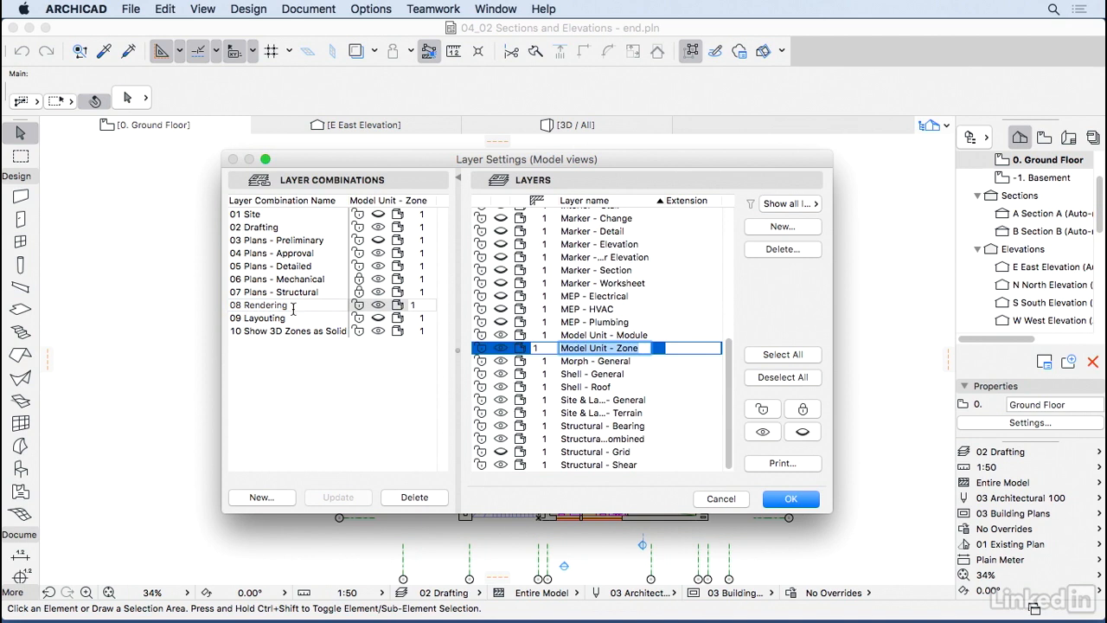
mouse_move(498, 352)
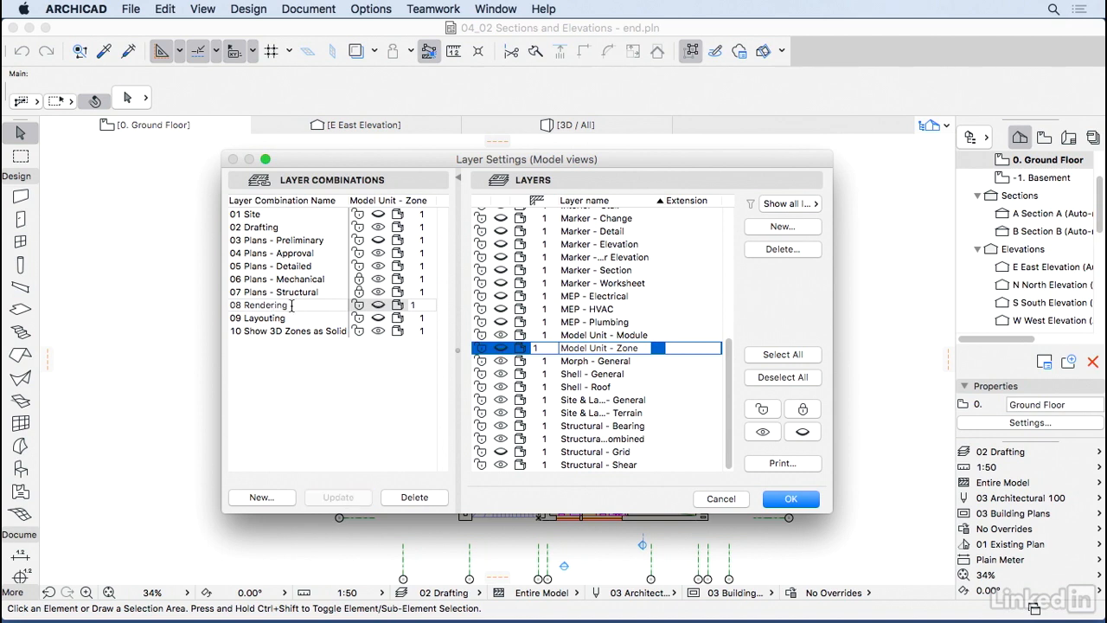
click(788, 499)
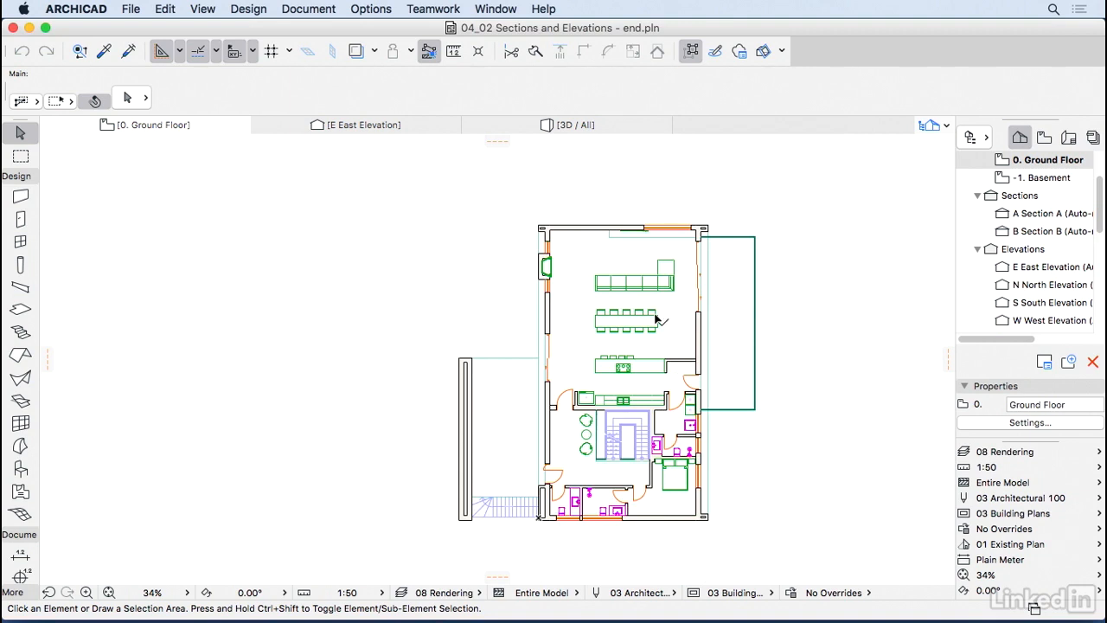
Pick 02 Drafting from the Quick Options combination list and cancel Layer Settings
click(1003, 450)
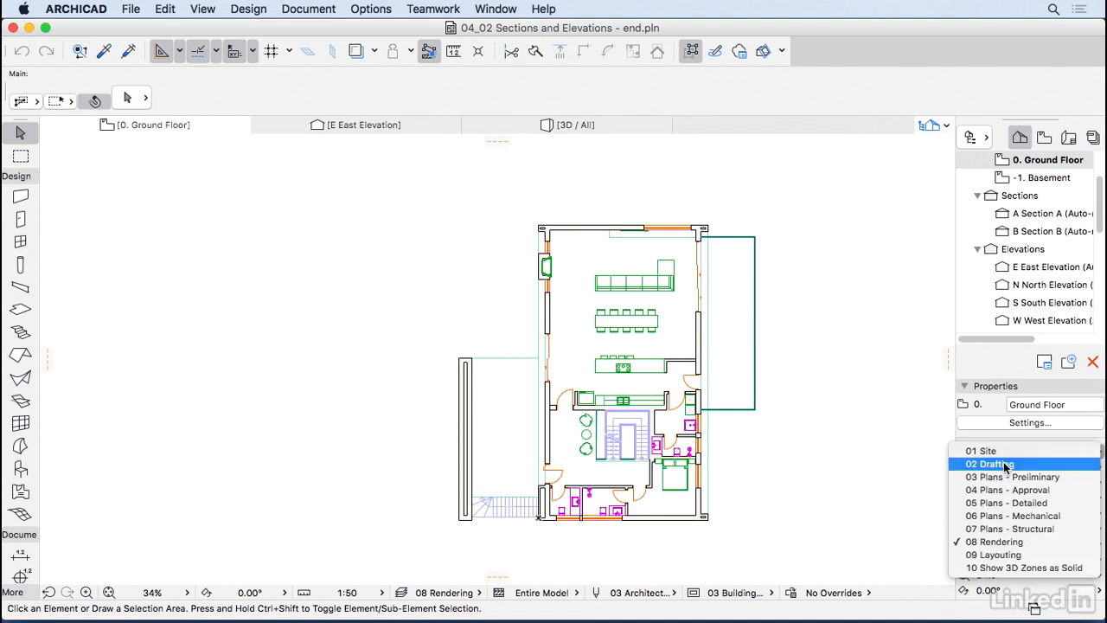
click(990, 464)
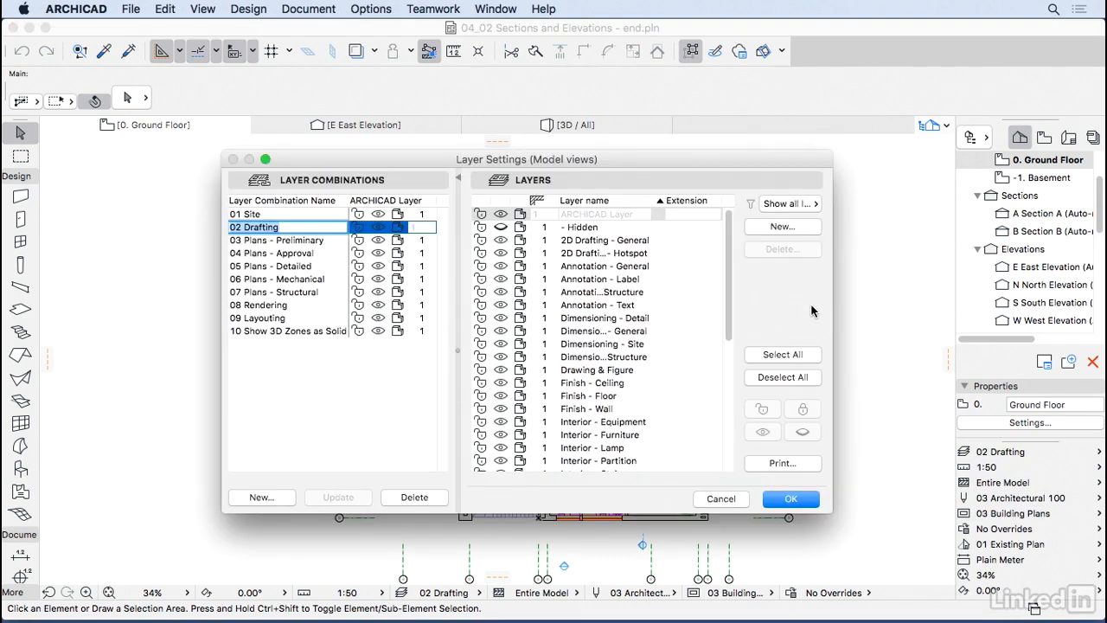
mouse_move(540, 249)
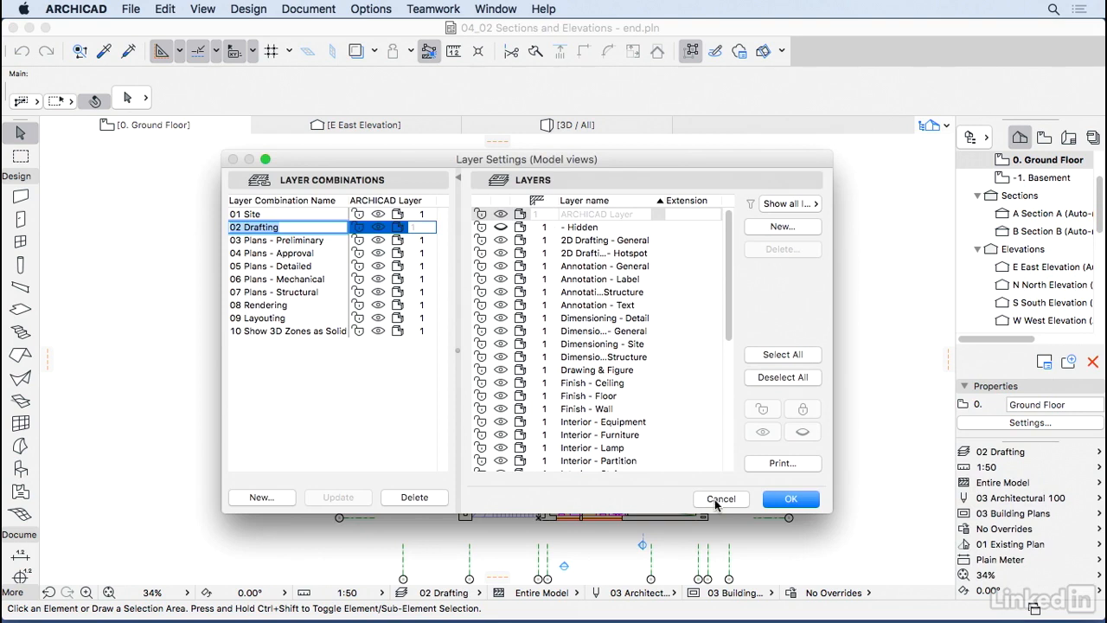
click(719, 499)
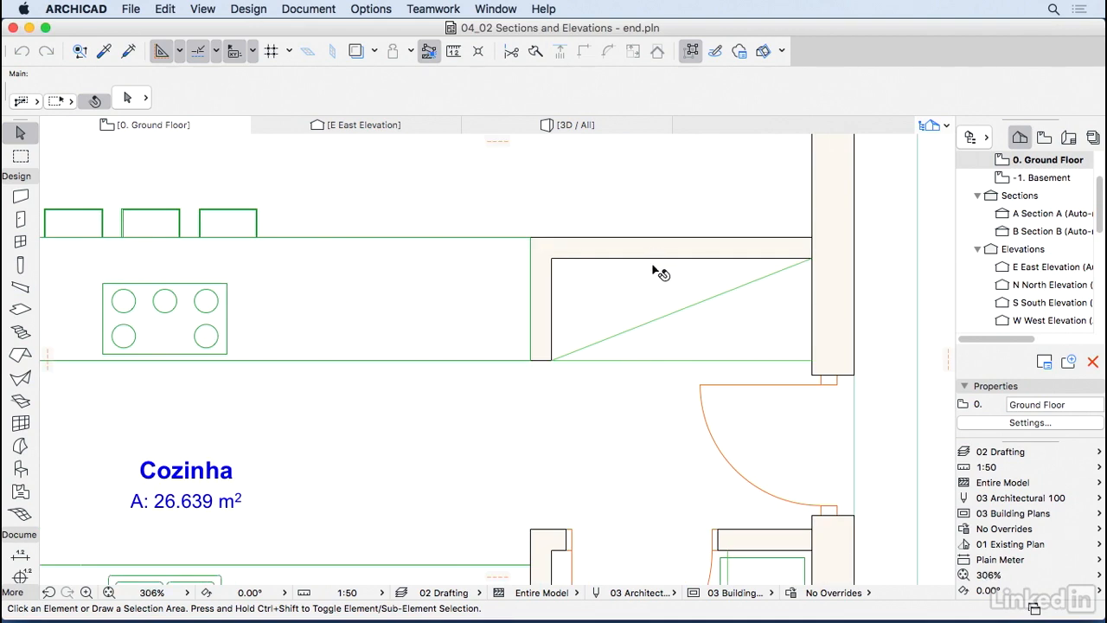
mouse_move(647, 327)
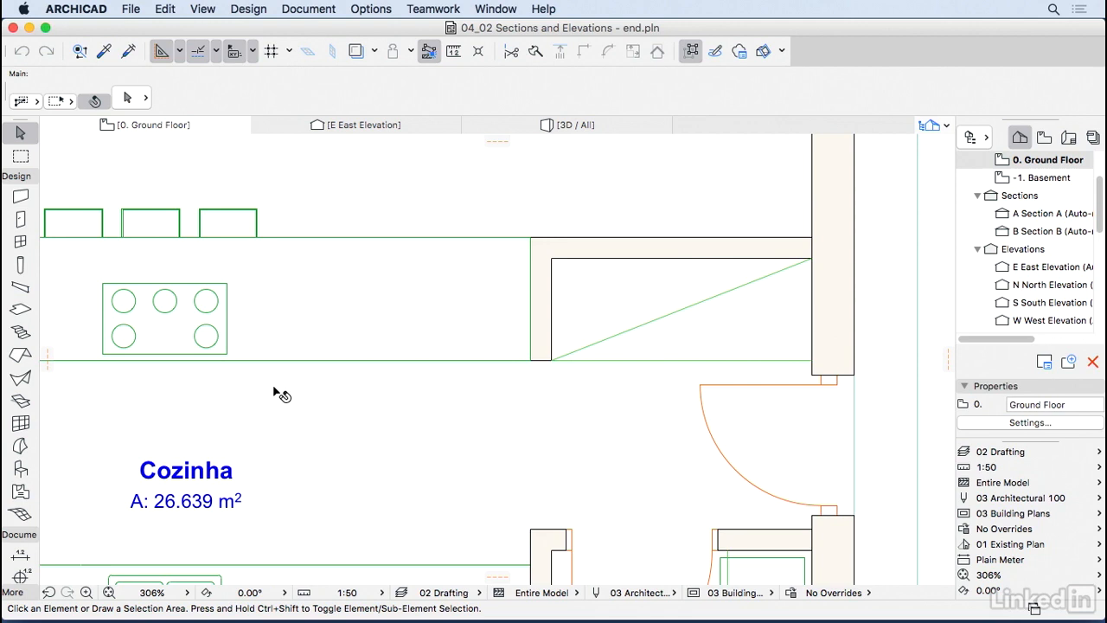
Set the Wall tool defaults to 20 thickness with Plywood building material
click(20, 196)
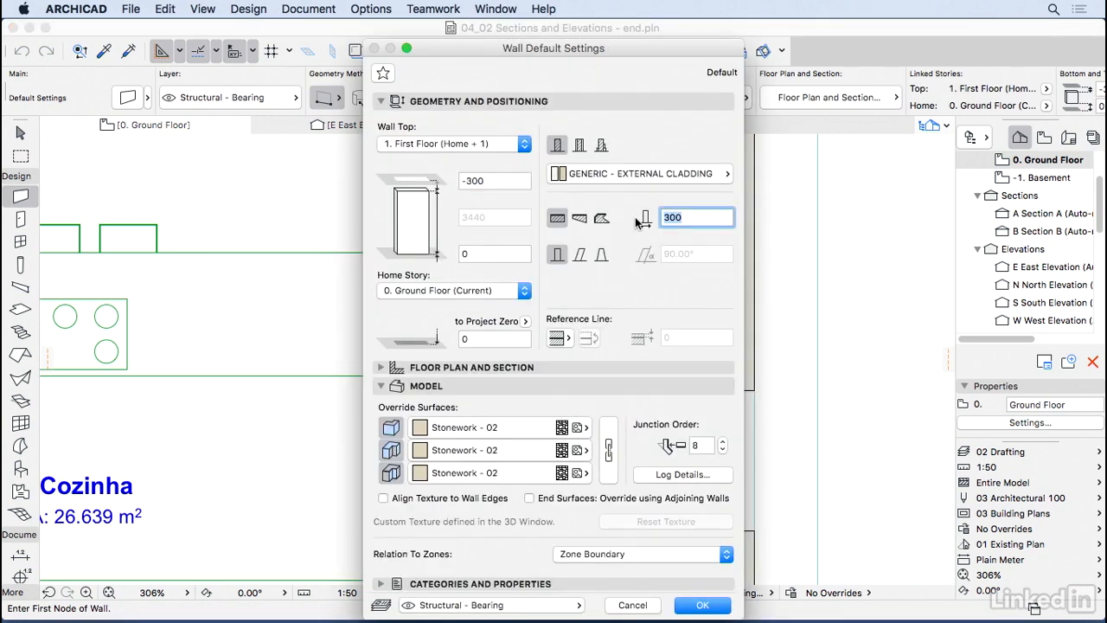
text(20)
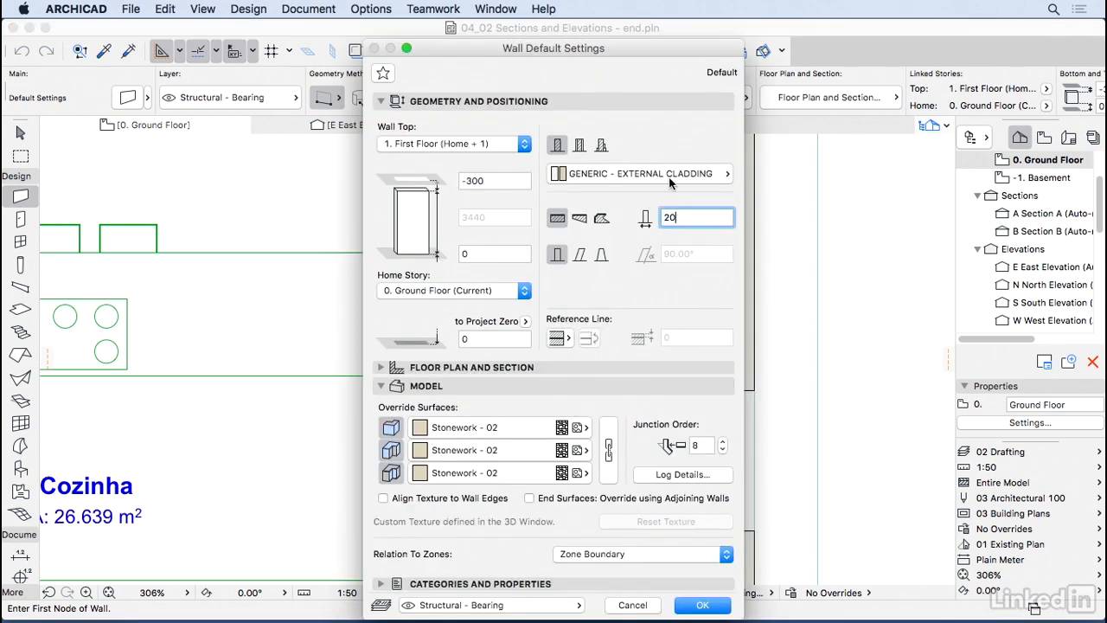
click(638, 174)
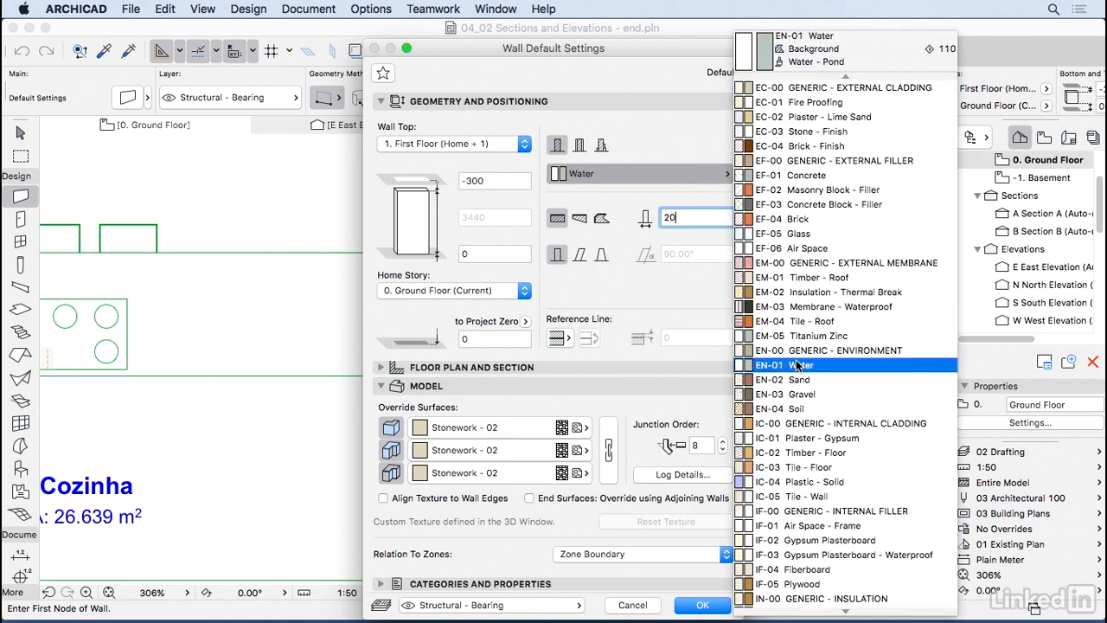
click(819, 276)
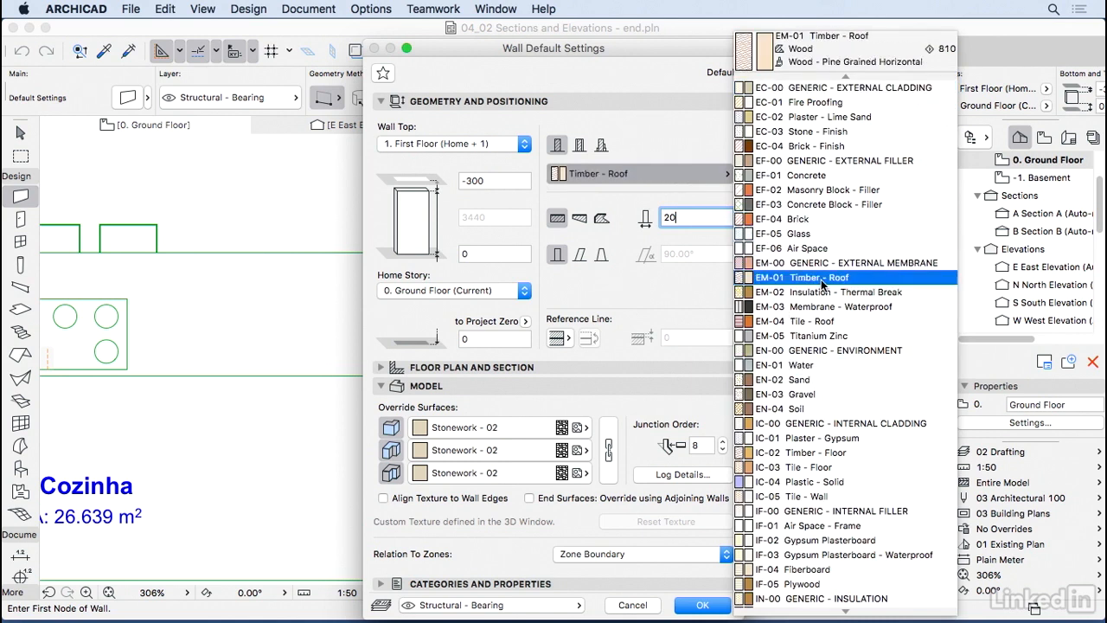
click(804, 584)
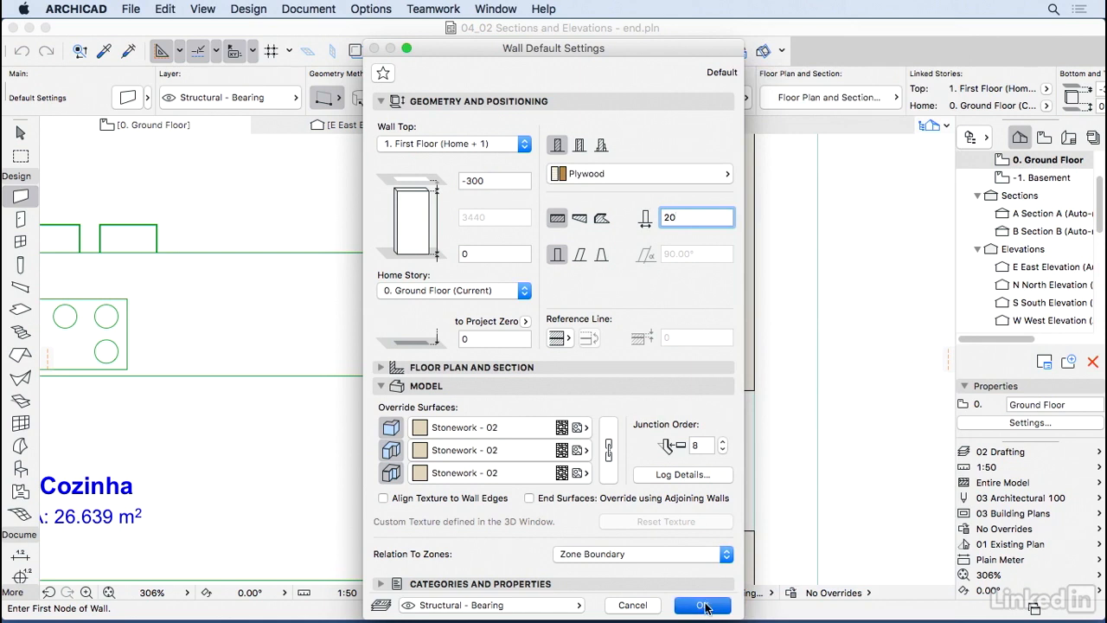
click(702, 605)
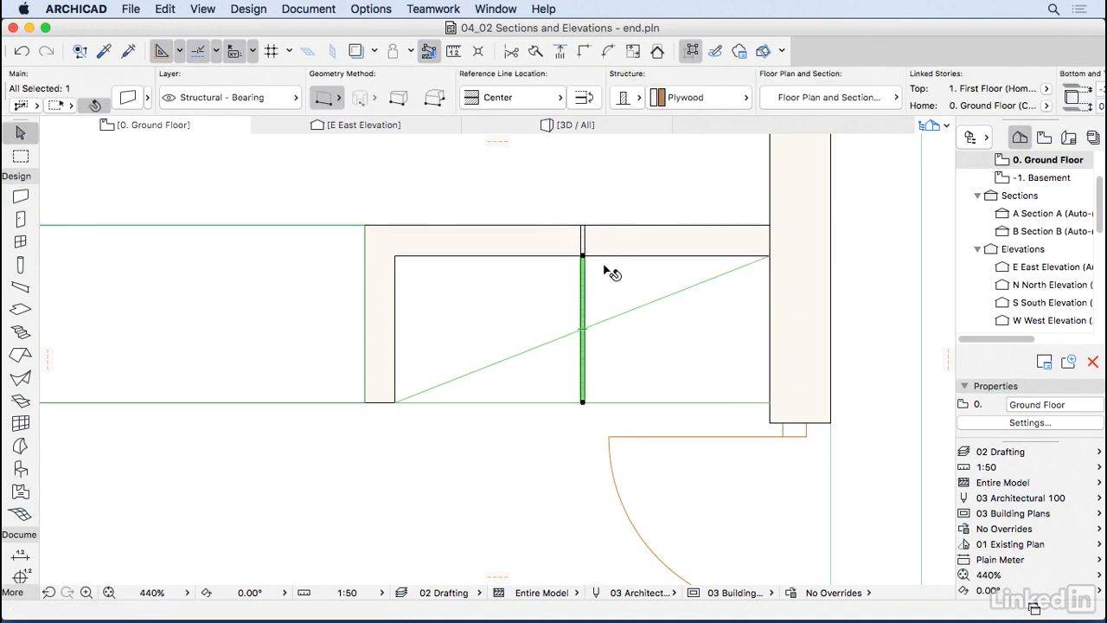
mouse_move(605, 268)
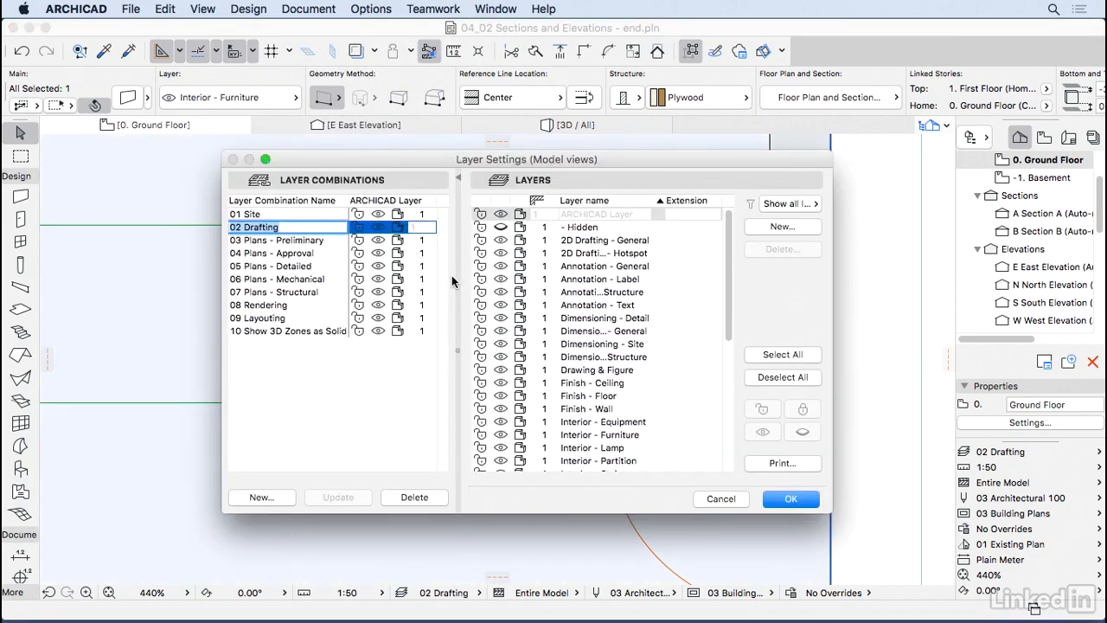
Set intersection group 2 on Interior - Furniture and apply it to 02 Drafting
scroll(down, 3)
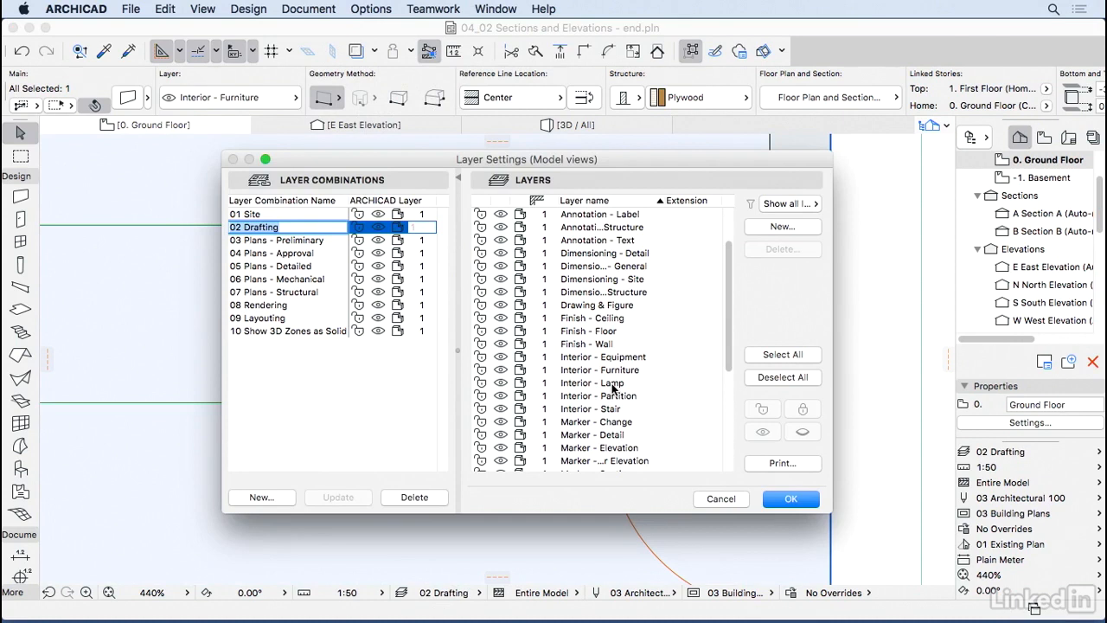
click(599, 369)
text(2)
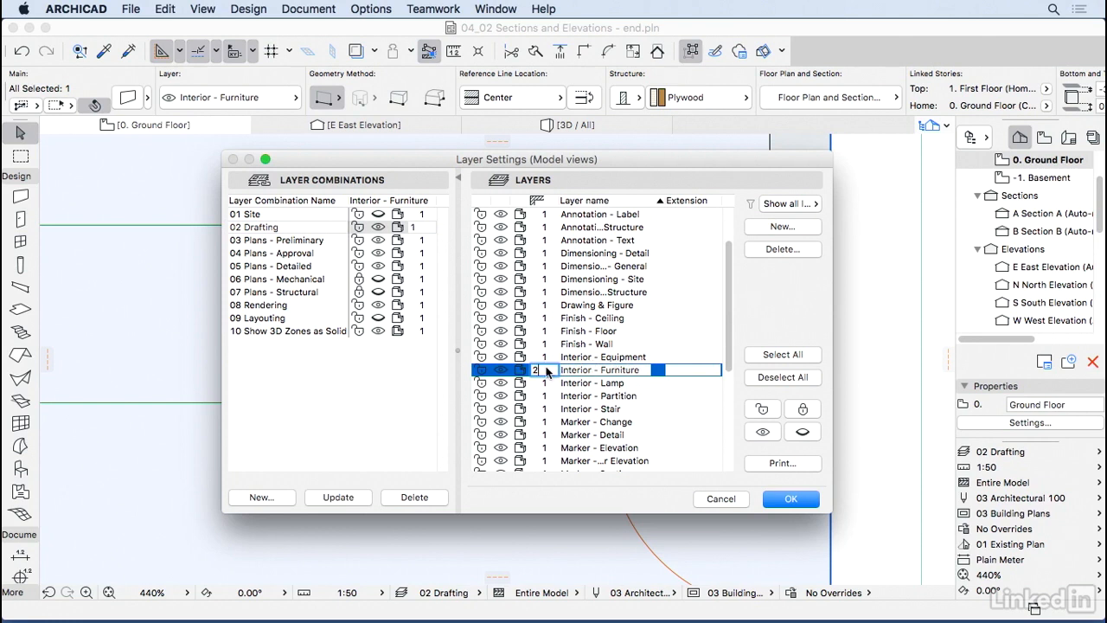
mouse_move(569, 382)
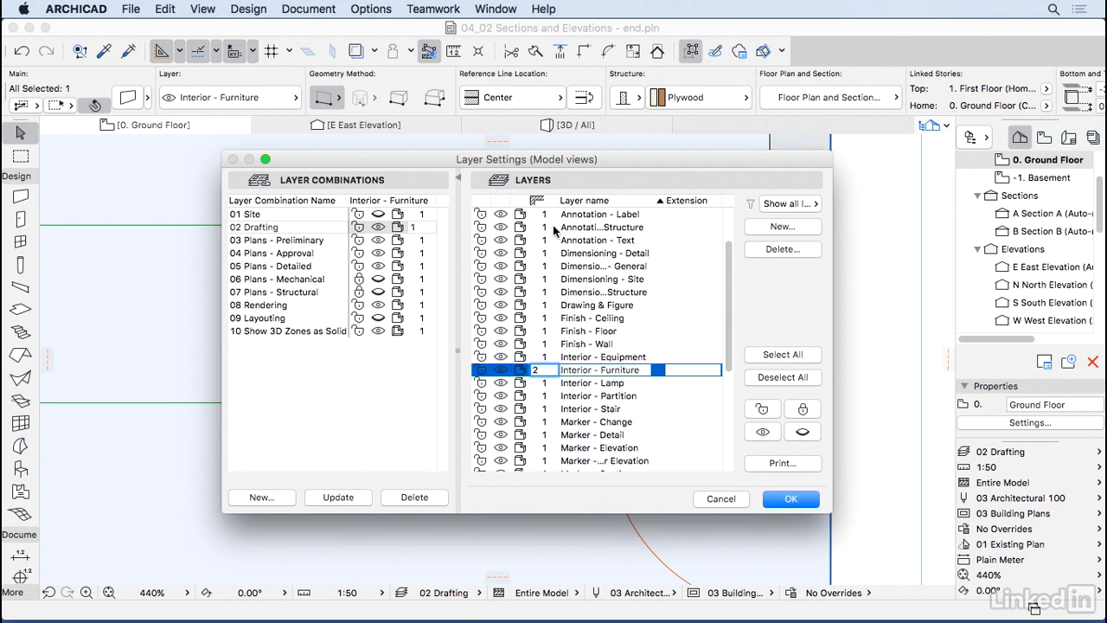
mouse_move(298, 223)
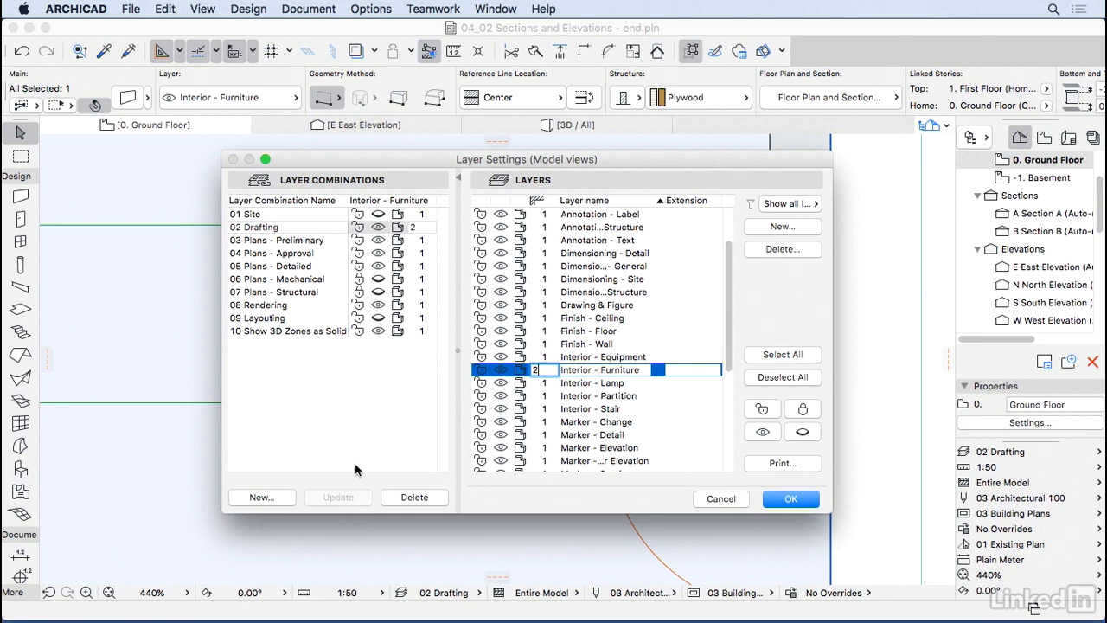
click(789, 498)
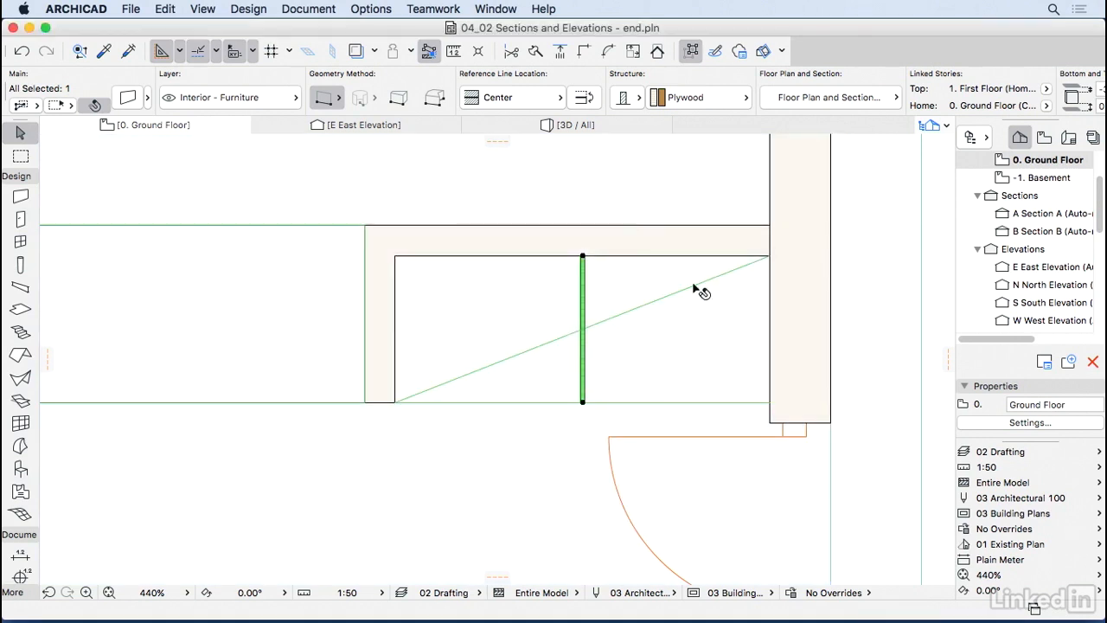
mouse_move(655, 285)
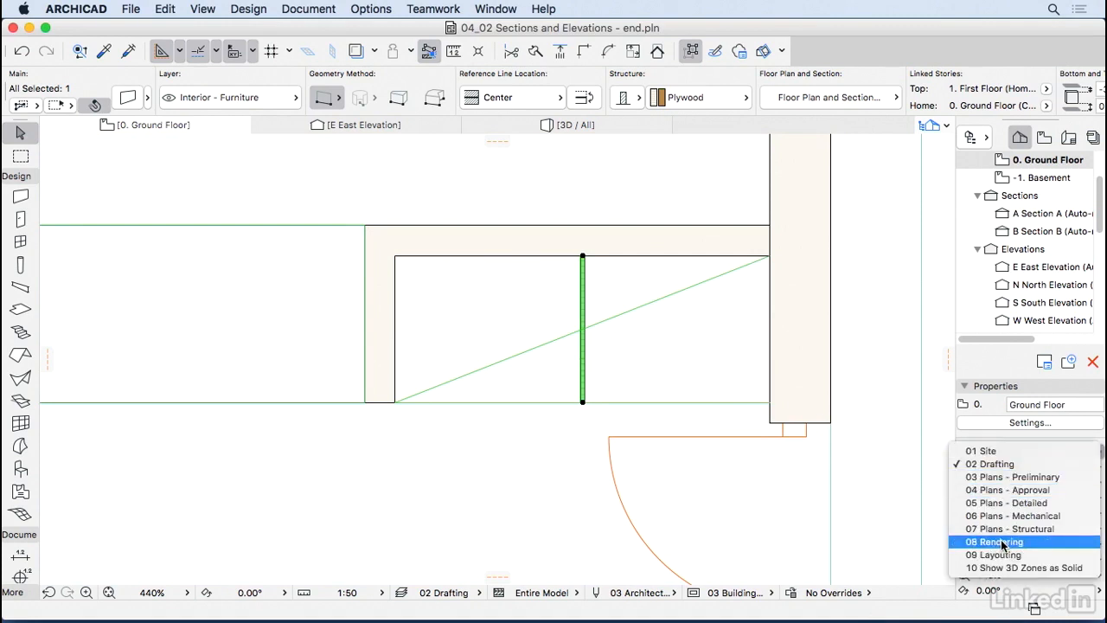
click(992, 540)
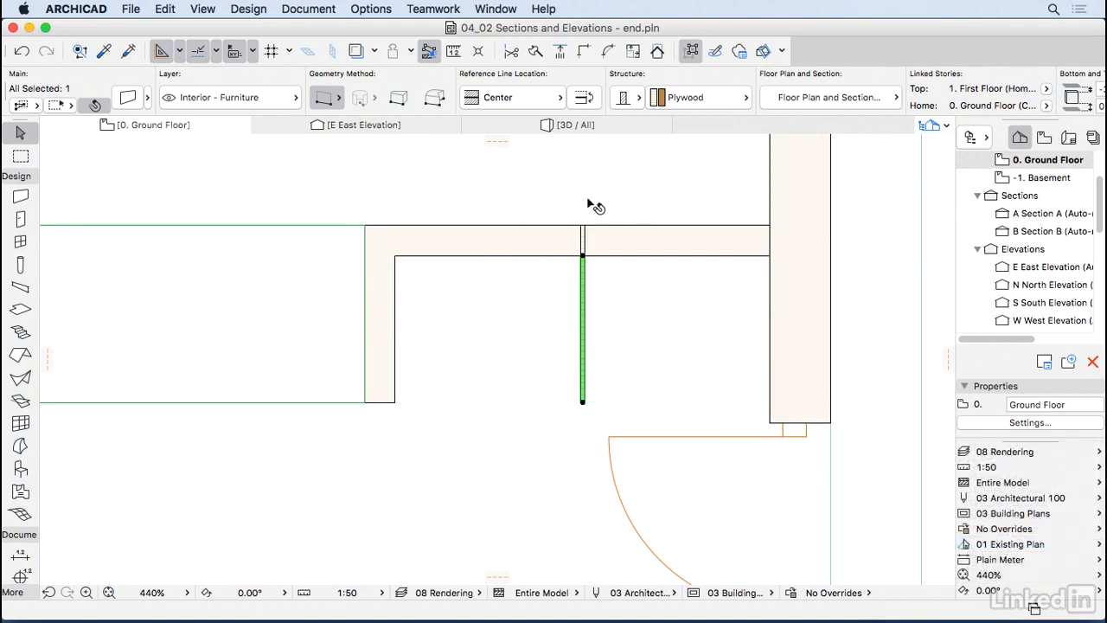
click(1003, 451)
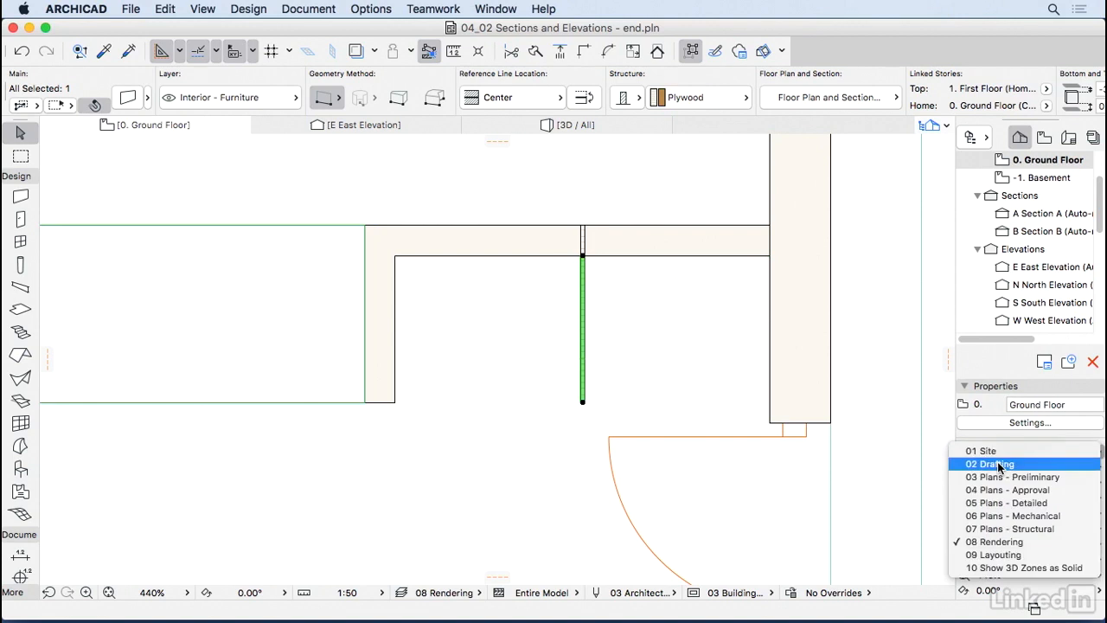
click(988, 463)
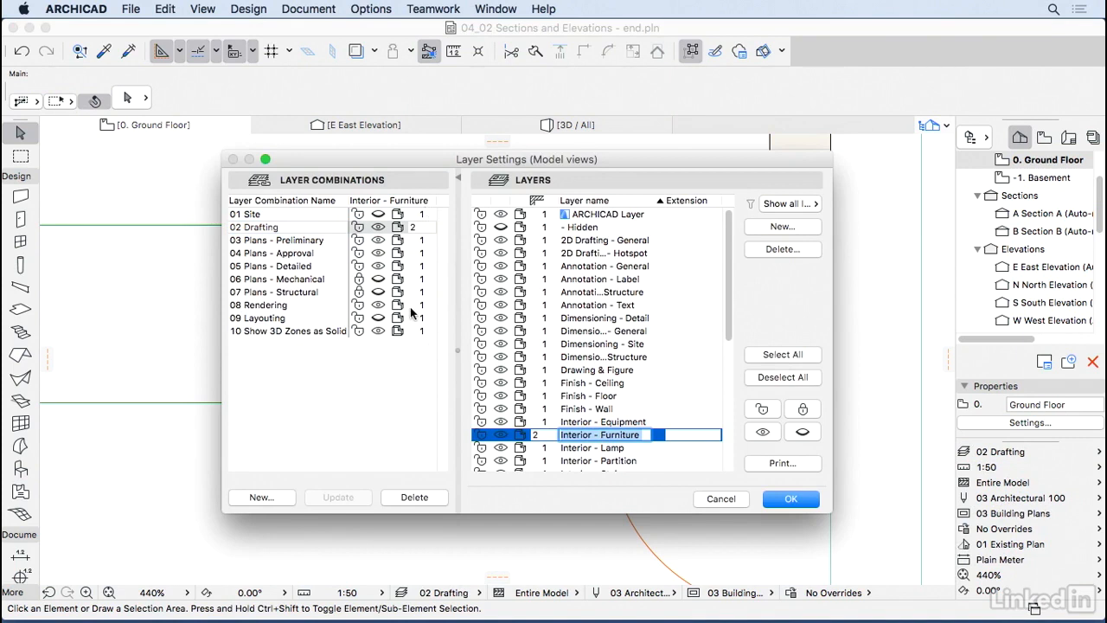
mouse_move(413, 366)
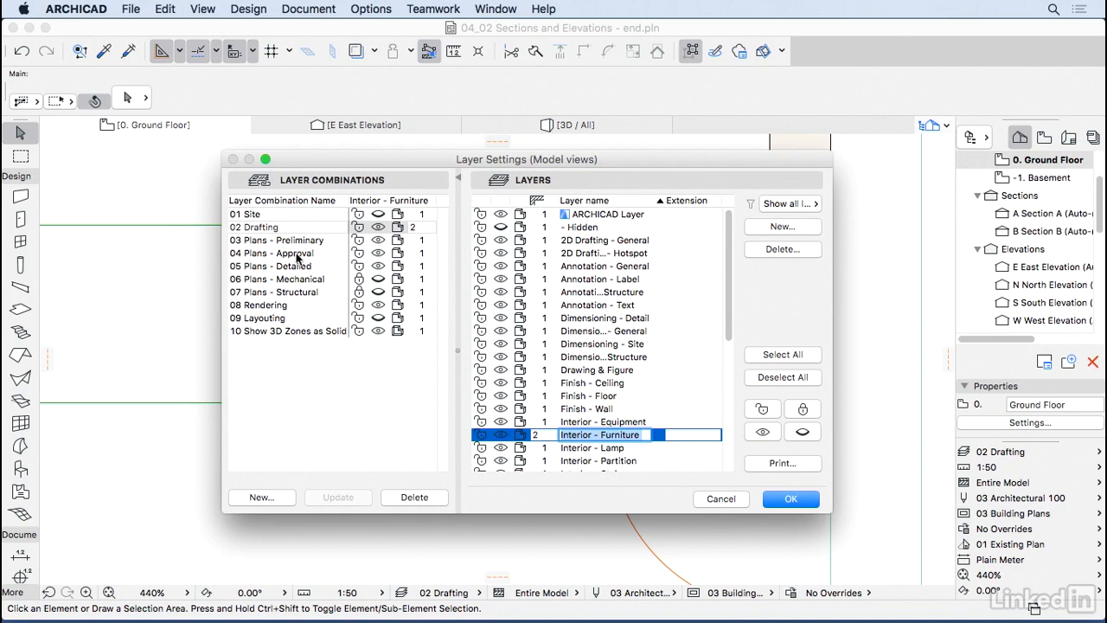
mouse_move(260, 252)
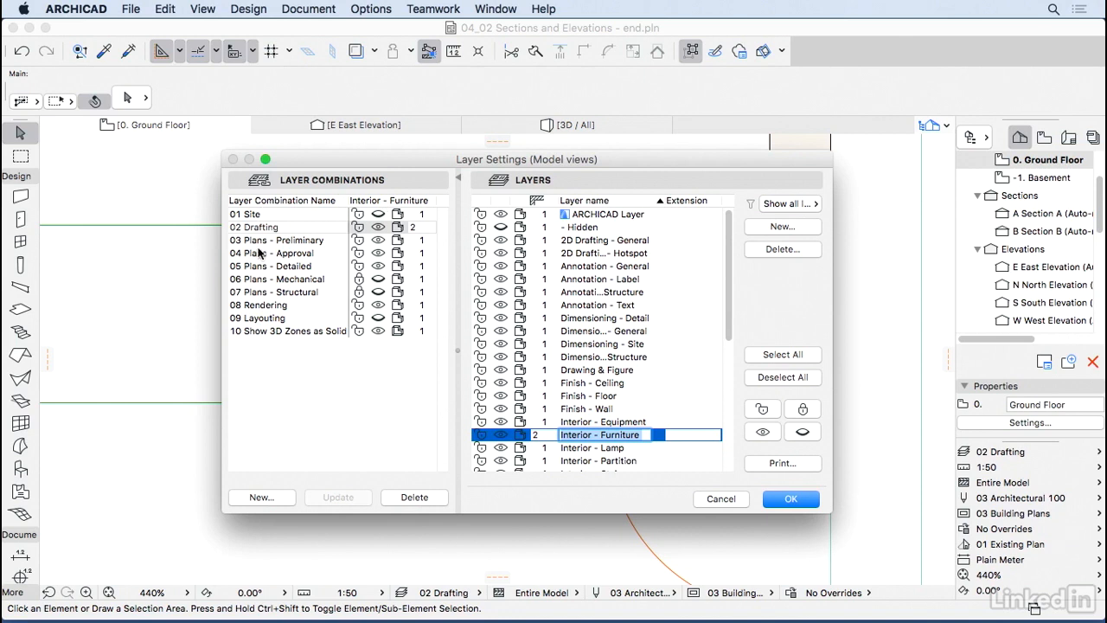
mouse_move(257, 449)
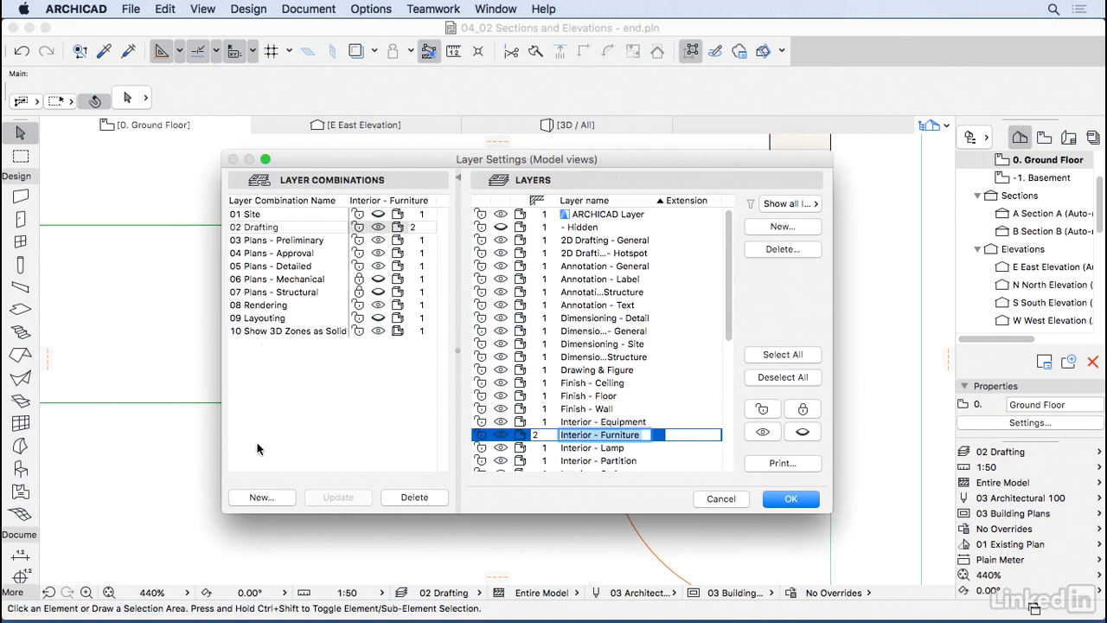